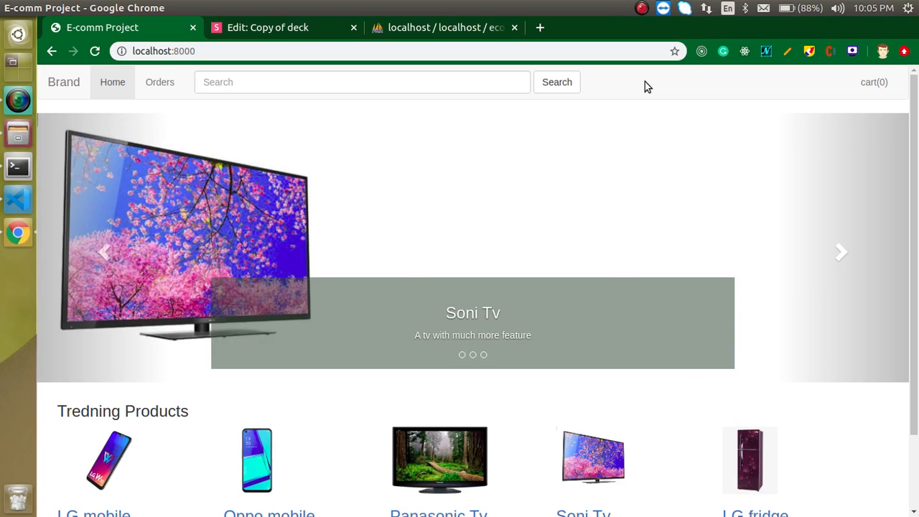
Switch to the Slides.com tab showing the 'Show Add to Cart Count' slide.
click(282, 27)
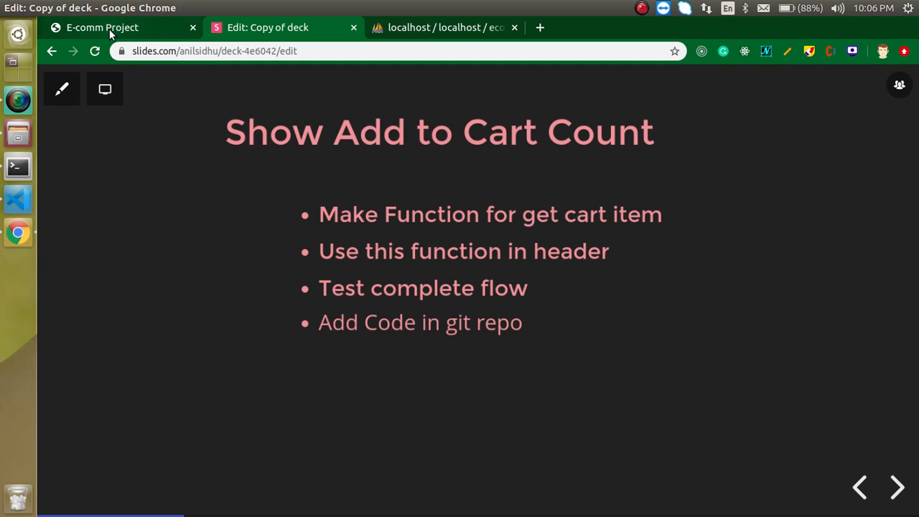
Add the Panasonic Tv to the cart and confirm a second row in phpMyAdmin's cart table.
click(108, 27)
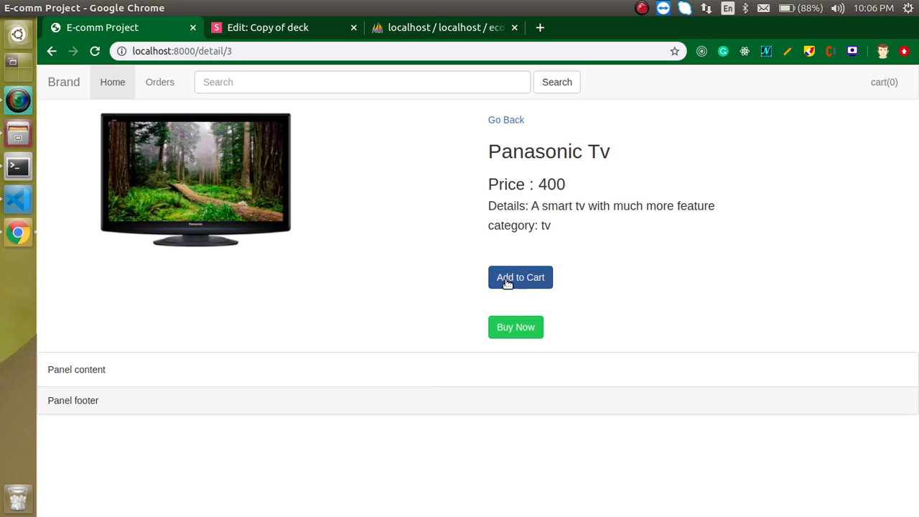
mouse_move(523, 282)
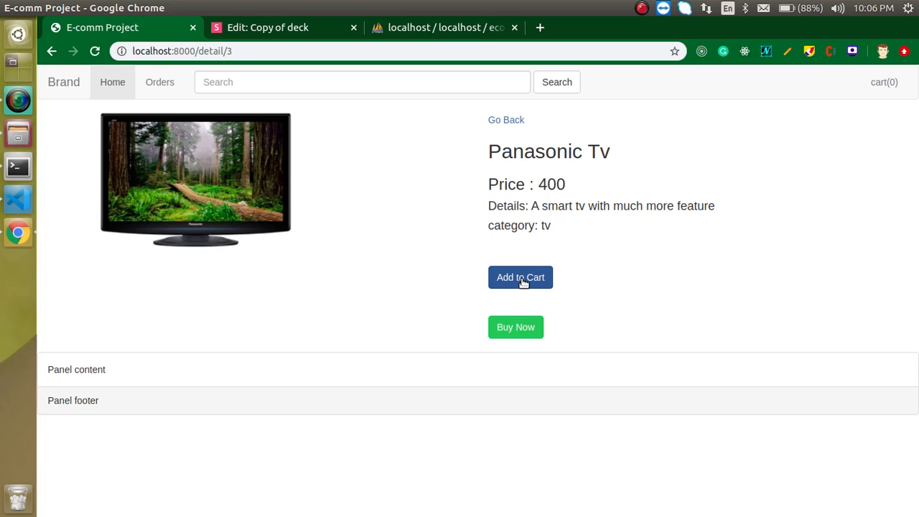
click(442, 27)
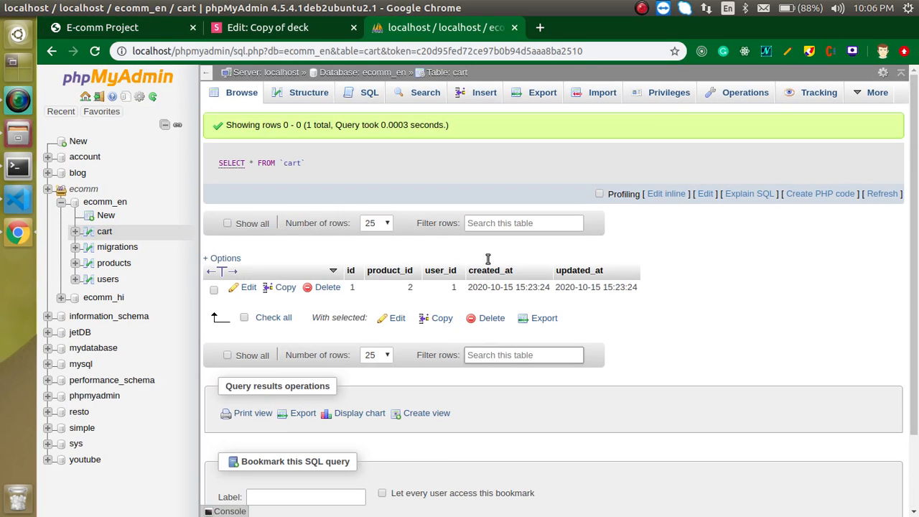
click(104, 28)
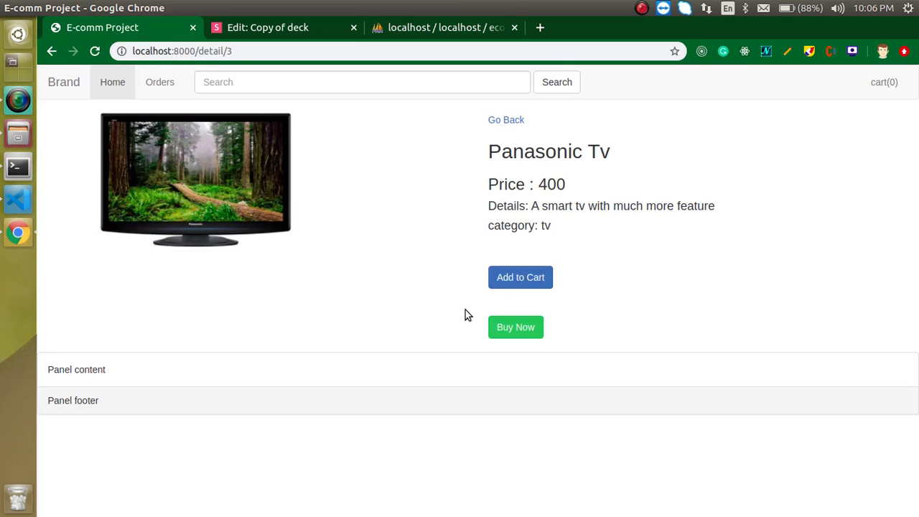
click(506, 119)
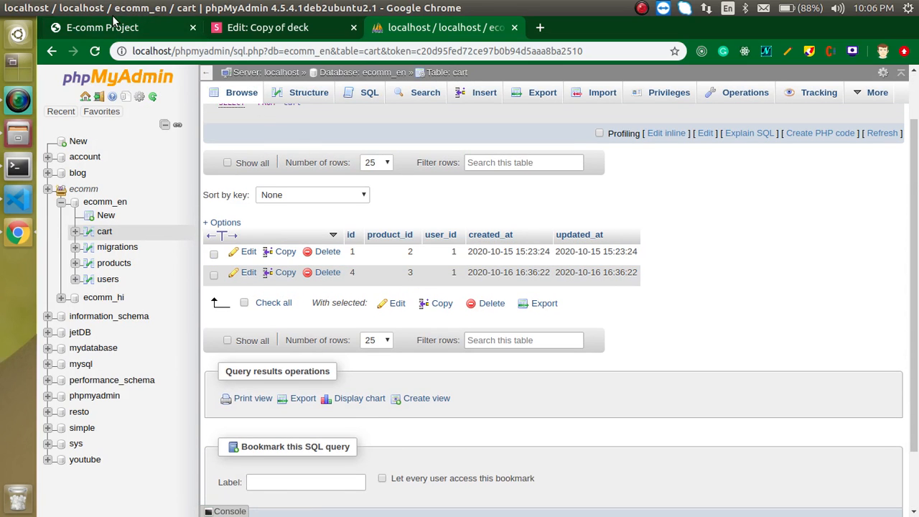
click(101, 29)
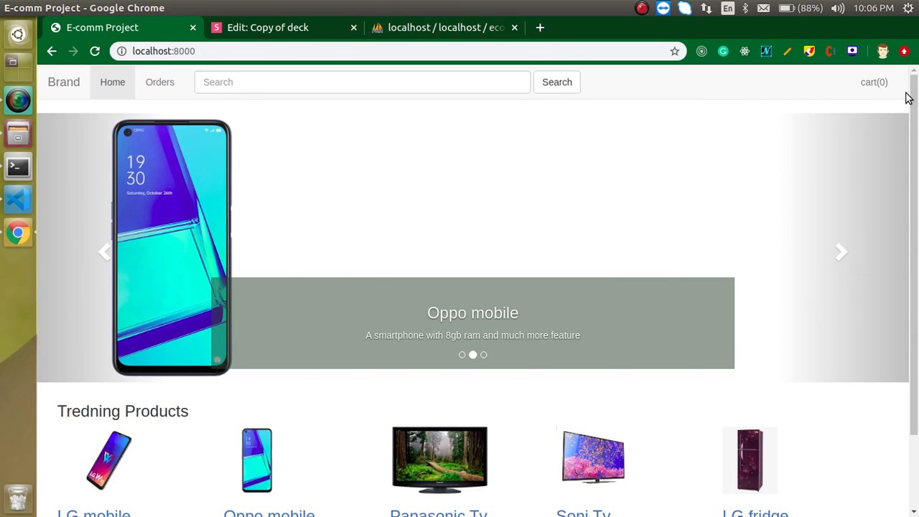
mouse_move(832, 84)
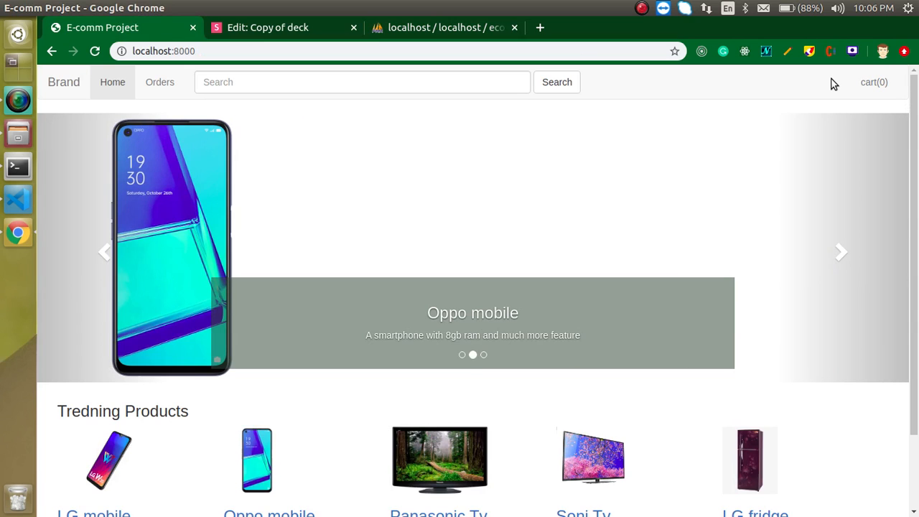
Note the header still reads cart(0) and return to the cart count slide.
click(840, 251)
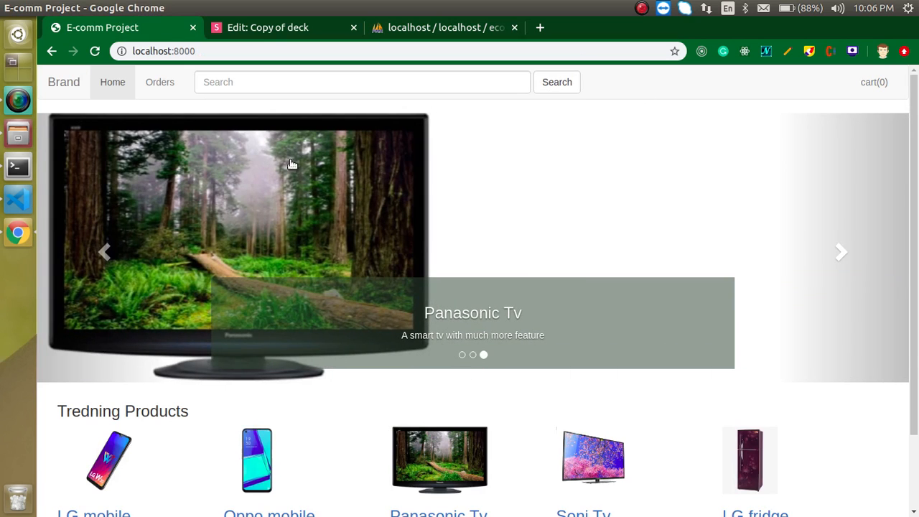
click(269, 28)
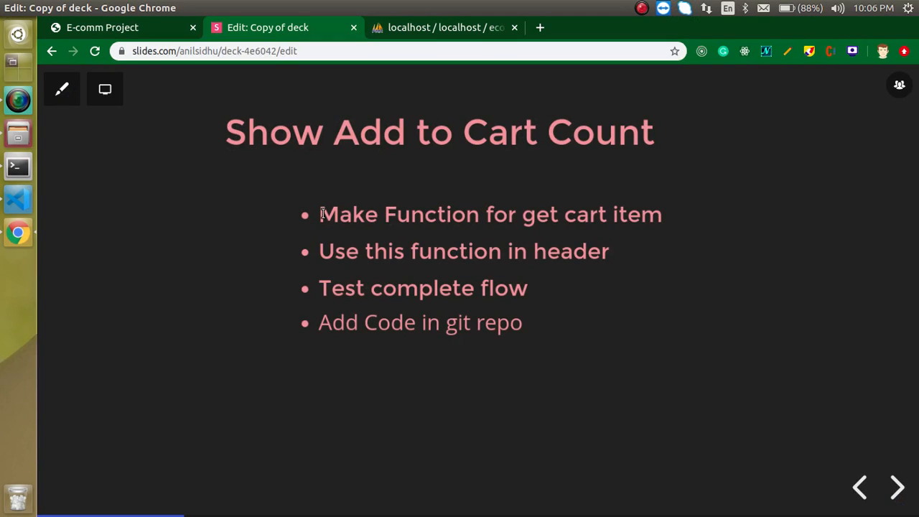
drag(319, 214, 506, 214)
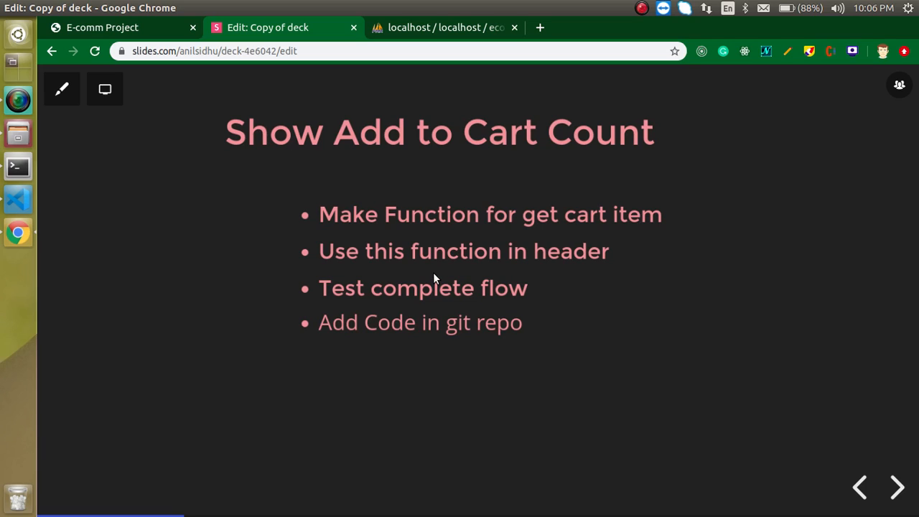
mouse_move(565, 209)
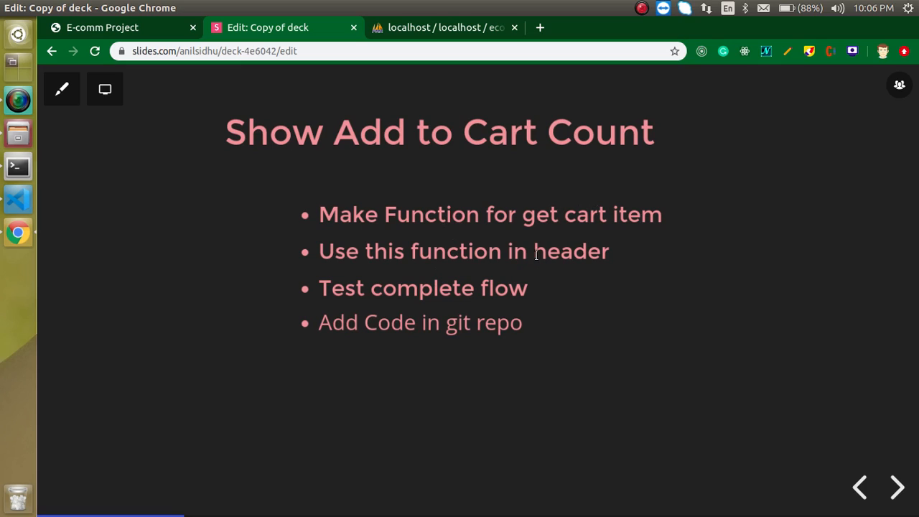
mouse_move(512, 279)
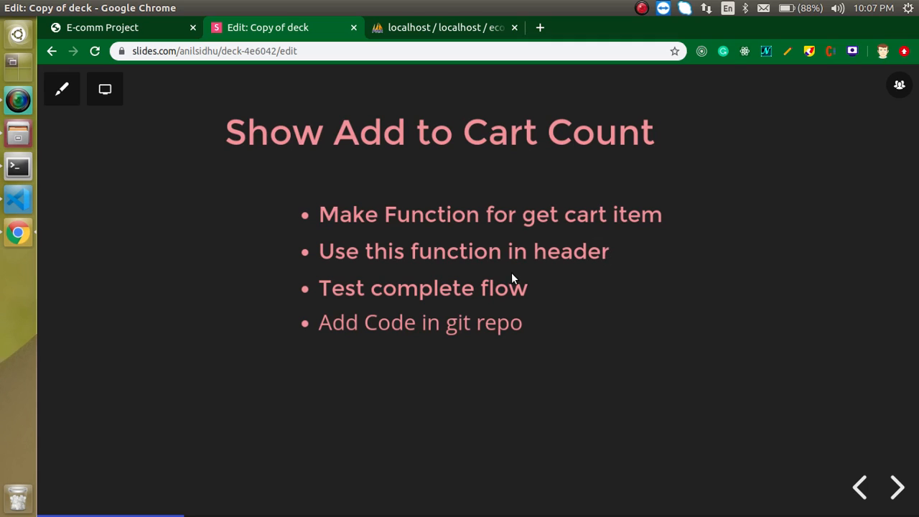
click(115, 26)
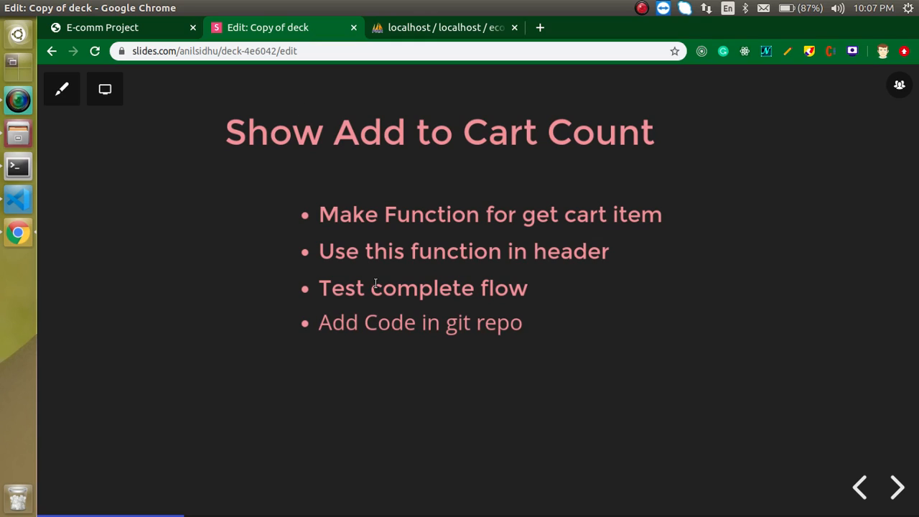
mouse_move(259, 186)
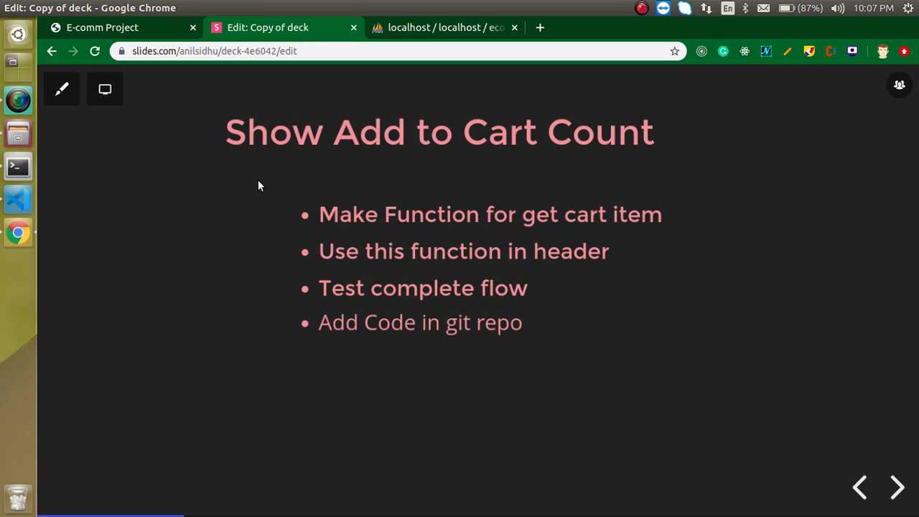
mouse_move(369, 330)
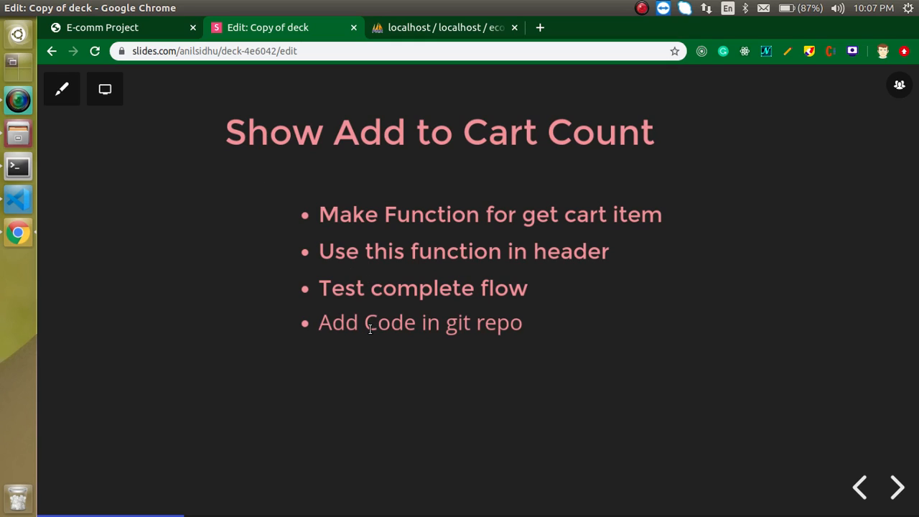
mouse_move(41, 214)
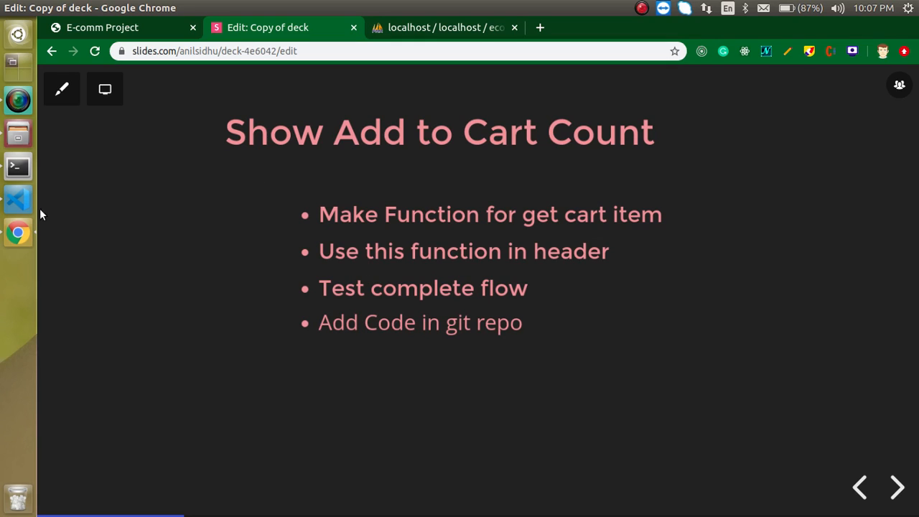
Open ProductController.php from app/Http/Controllers in VS Code.
click(18, 199)
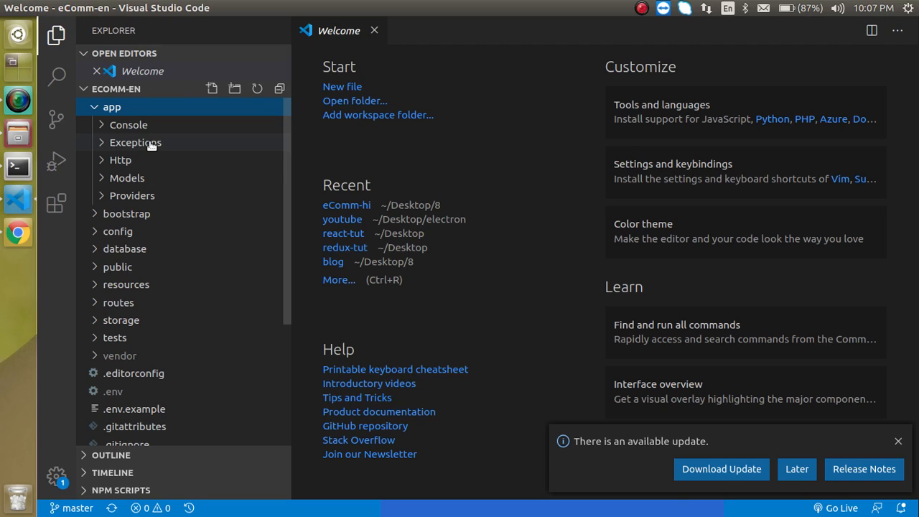
mouse_move(135, 142)
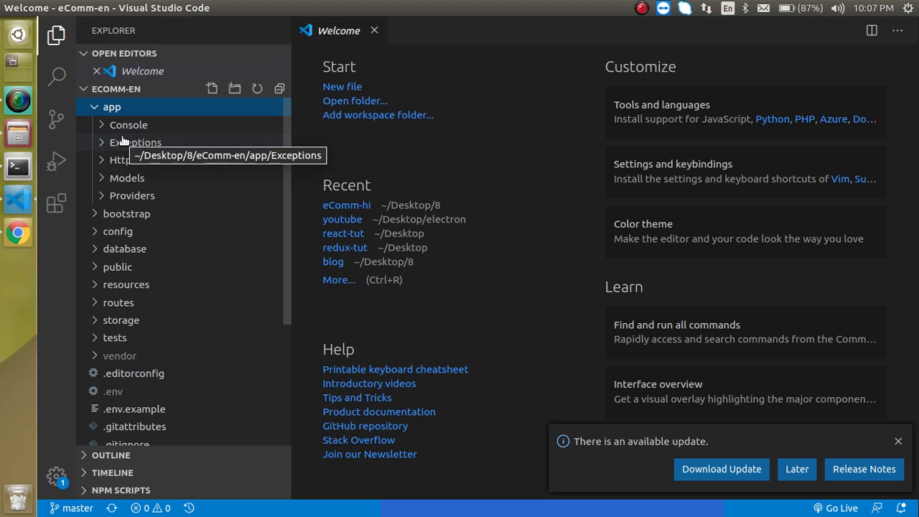
click(120, 159)
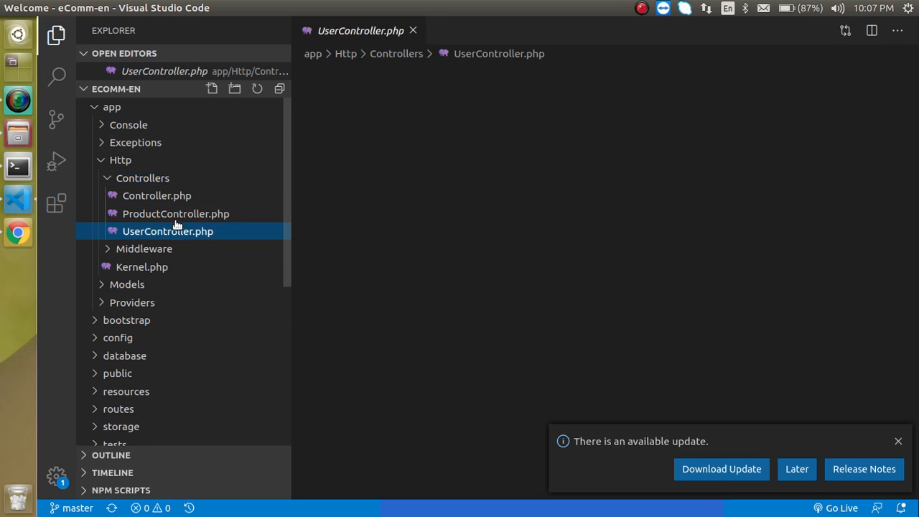
click(176, 213)
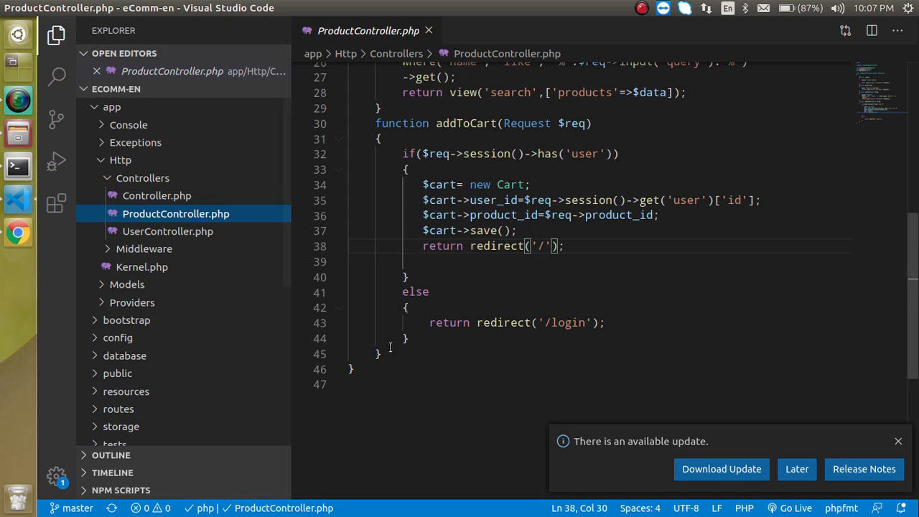
Begin an empty cartItem() function below addToCart in ProductController.
text(func)
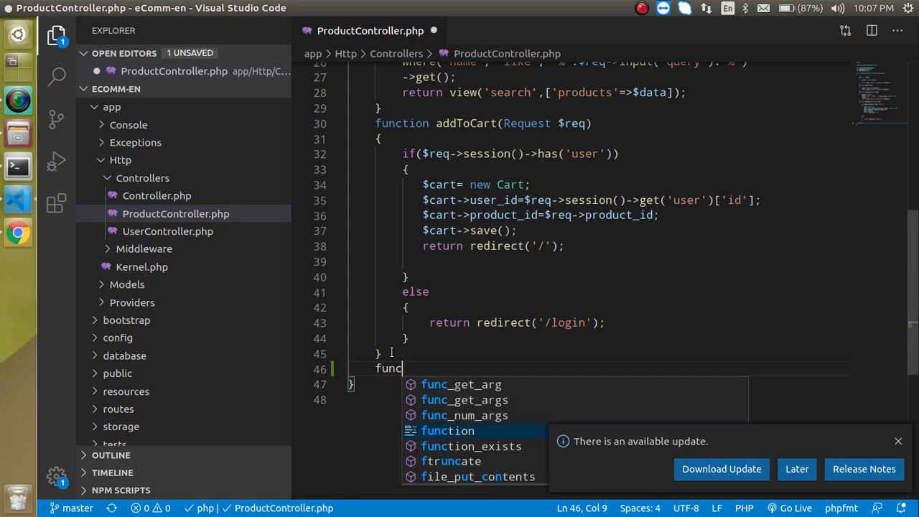
key(Tab)
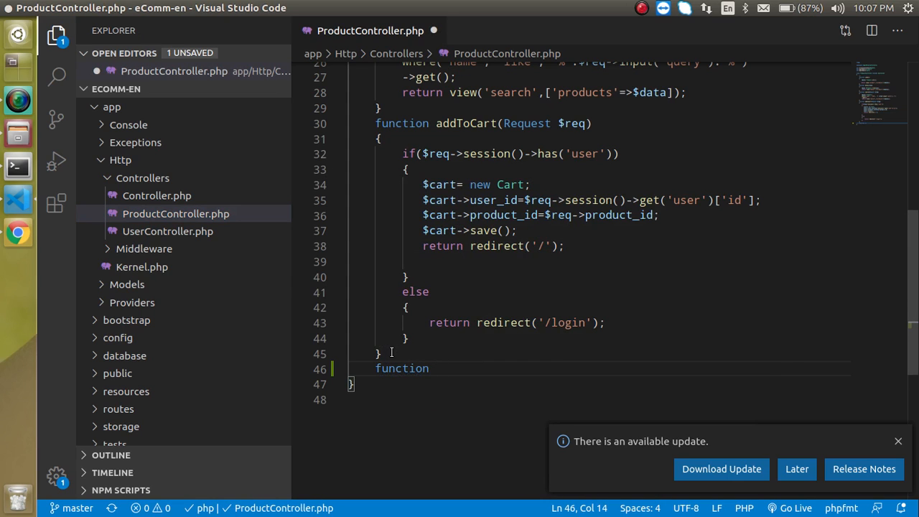
text(cart)
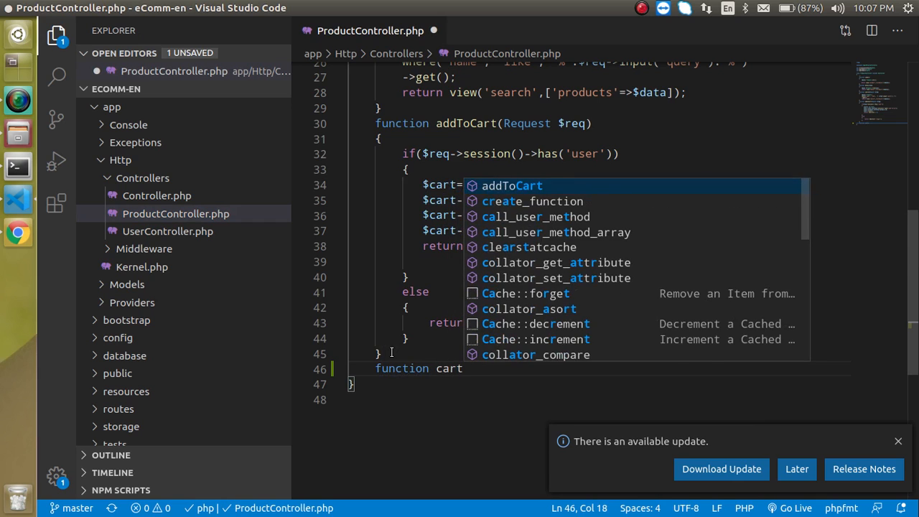
text(Item())
text({)
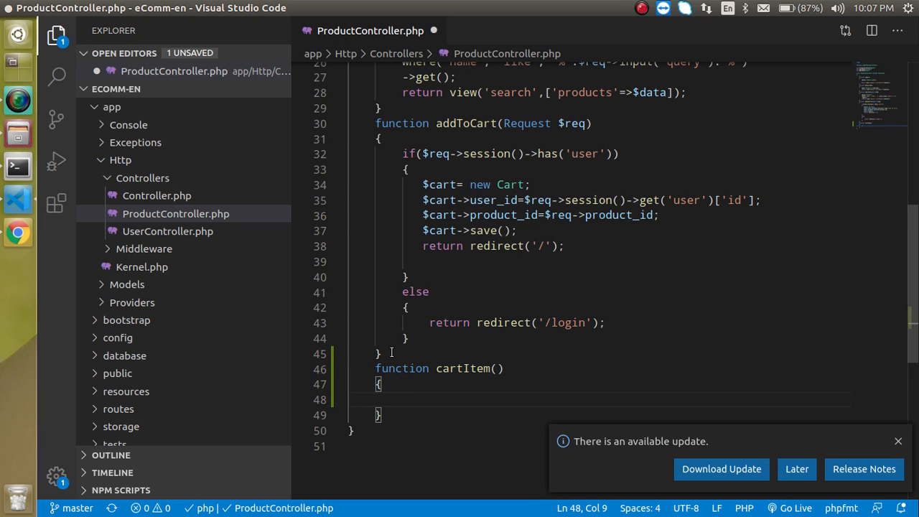
text(r)
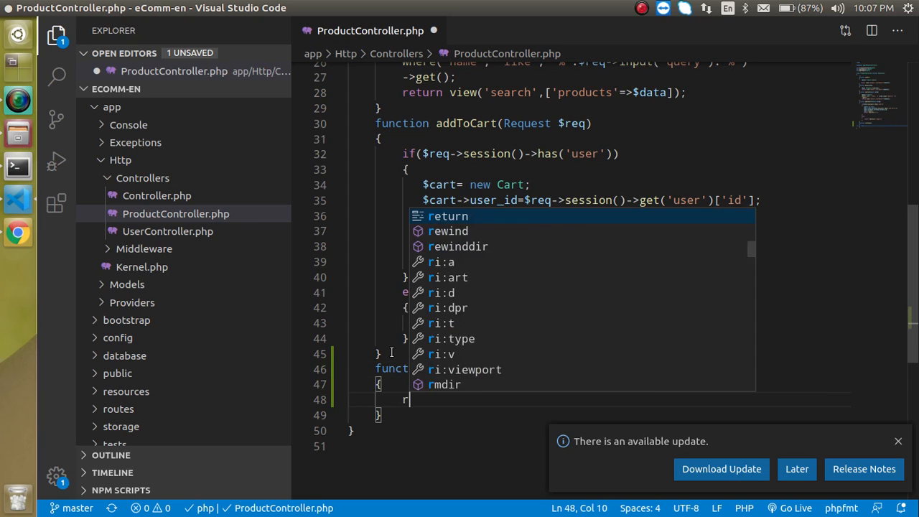
text(et)
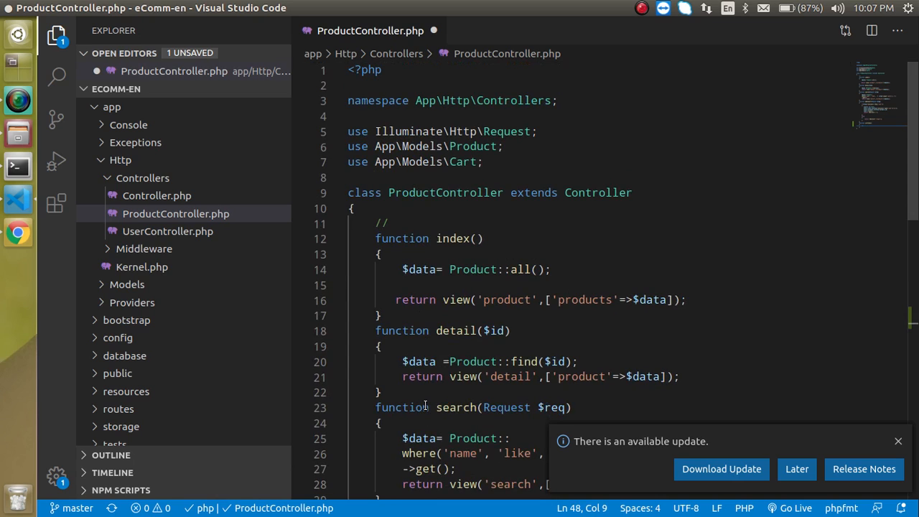
Add a 'use Session;' import among ProductController's use statements.
text(use)
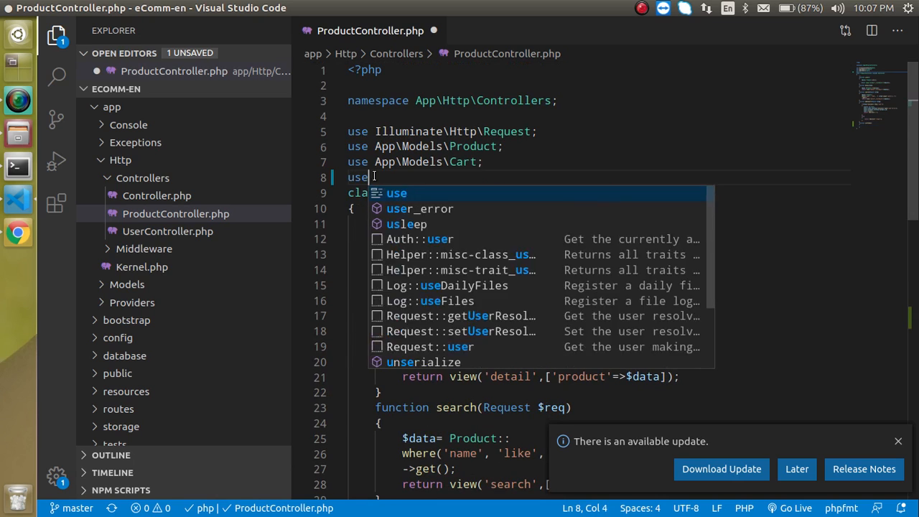
text(Session)
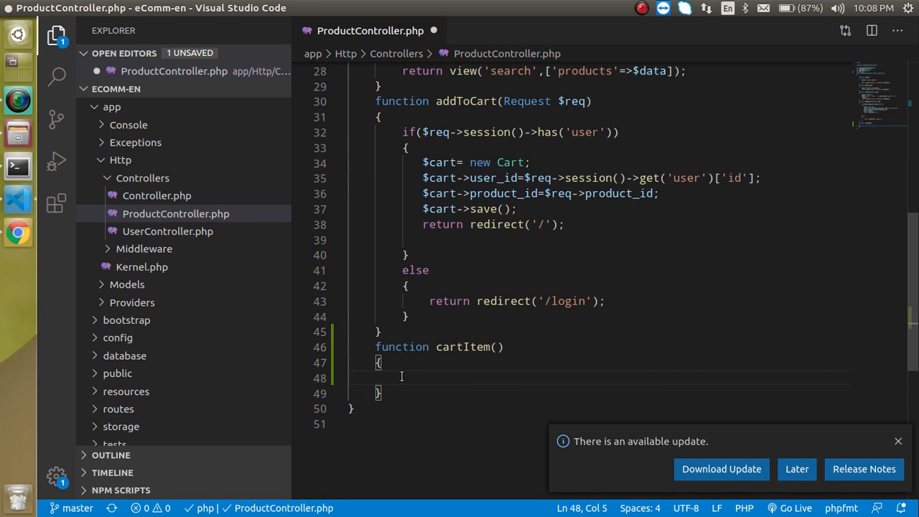
Inside cartItem() write $userId=Session::get('user')['id'];.
text($)
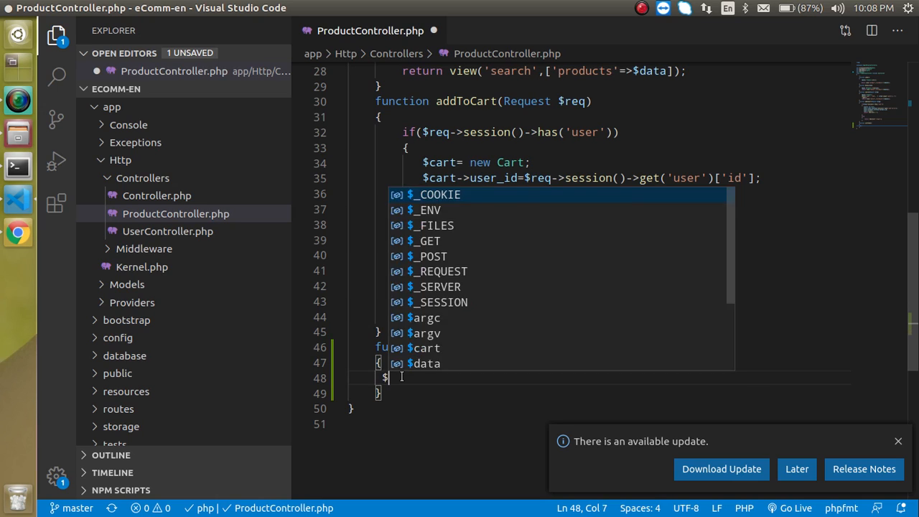
text(userId=)
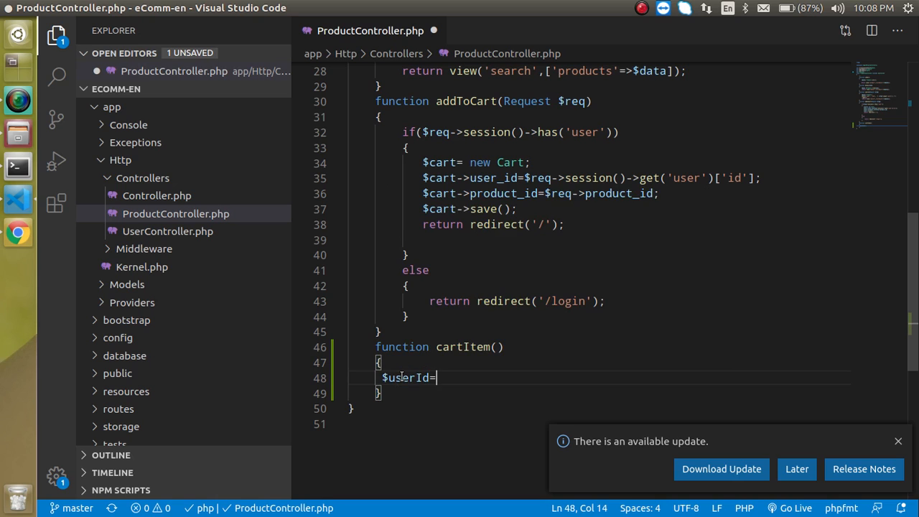
text(Session)
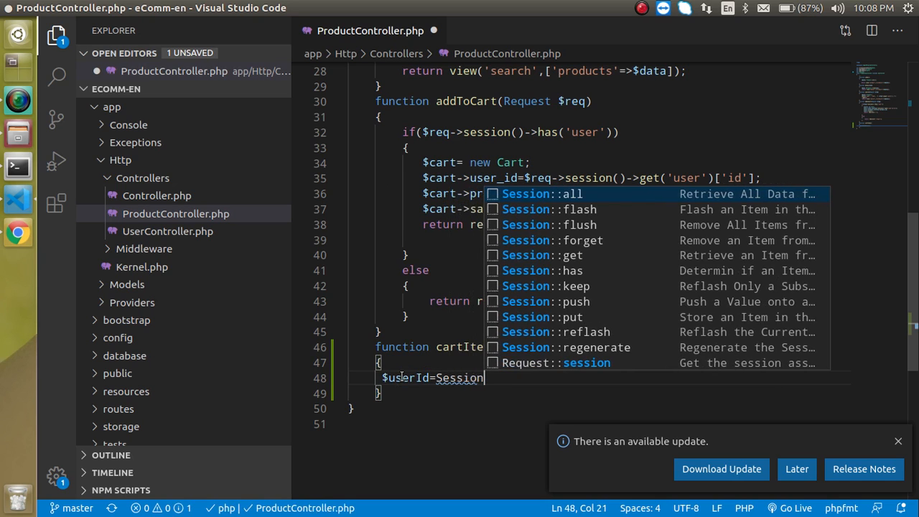
text(::get(')
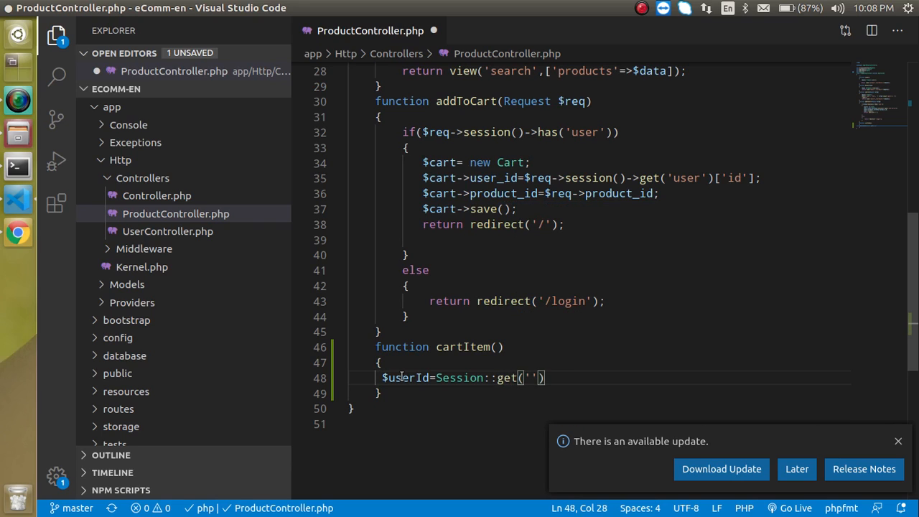
text(user)
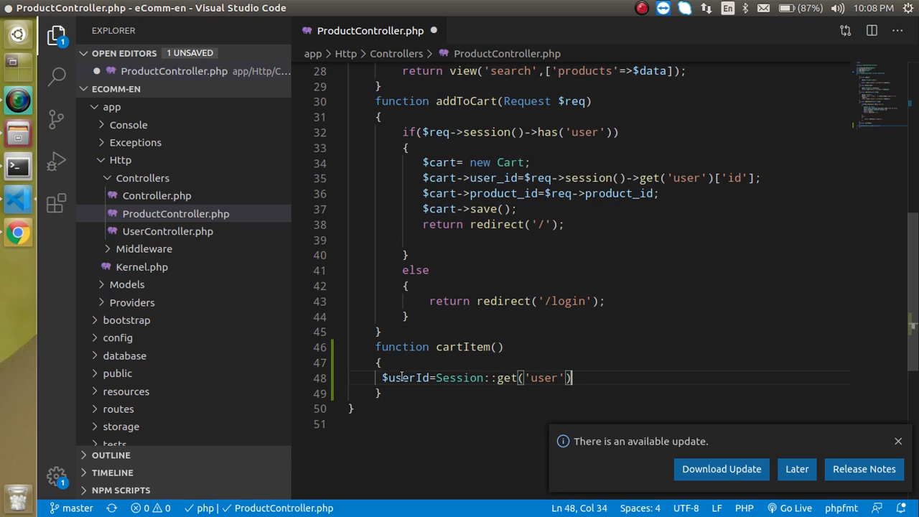
text(['id'])
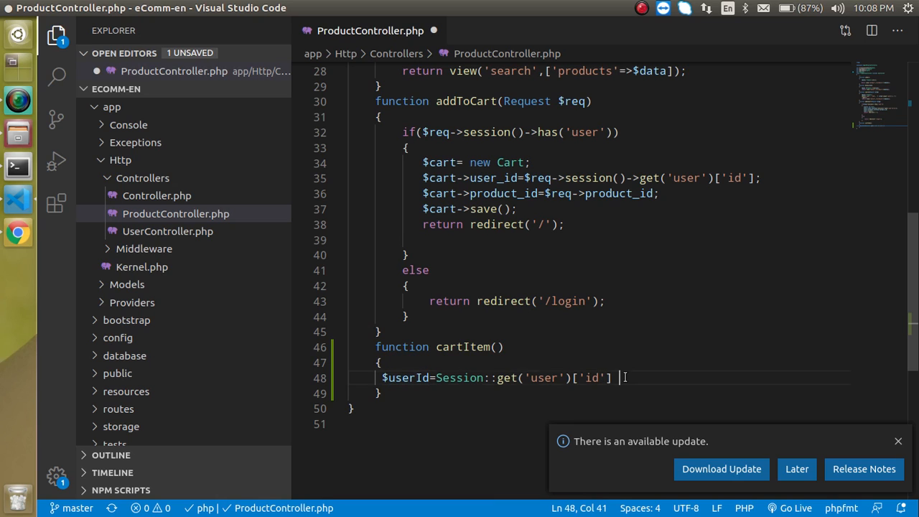
text(;)
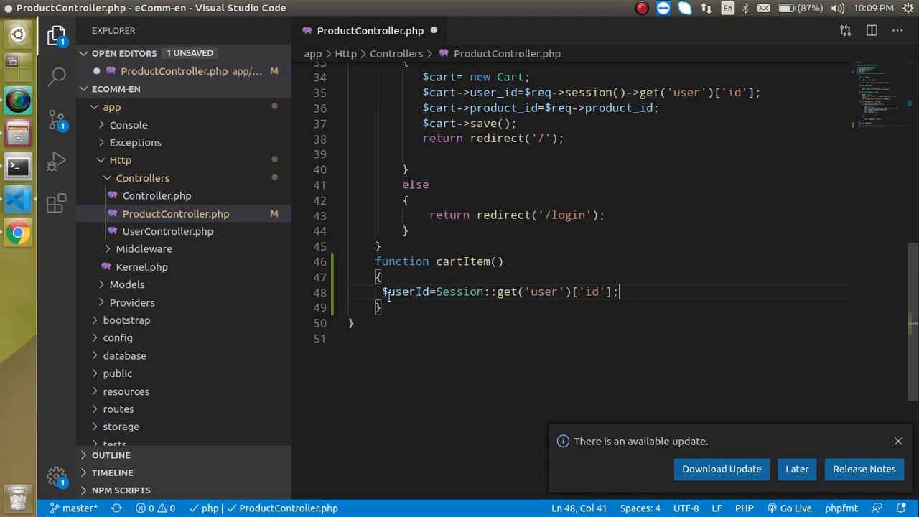
Confirm the use Session; import and start a 'return Cart' line in cartItem().
double_click(405, 292)
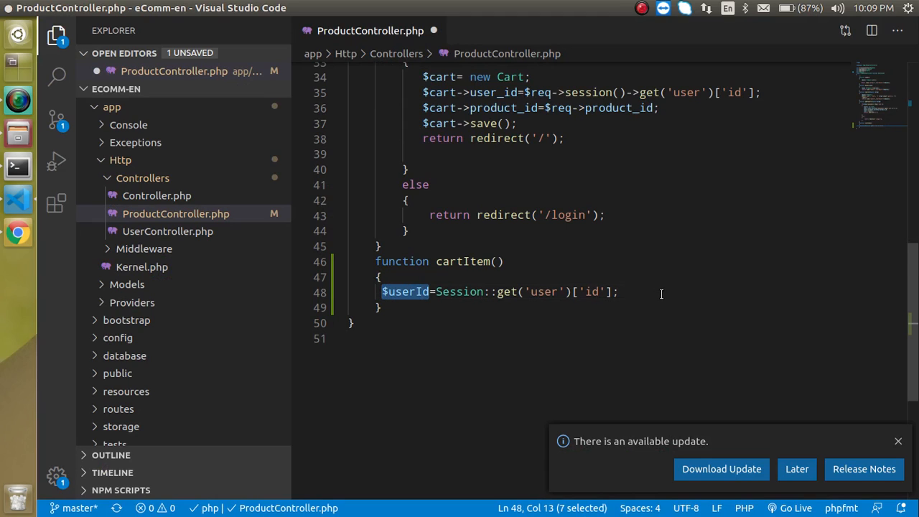
text(ret)
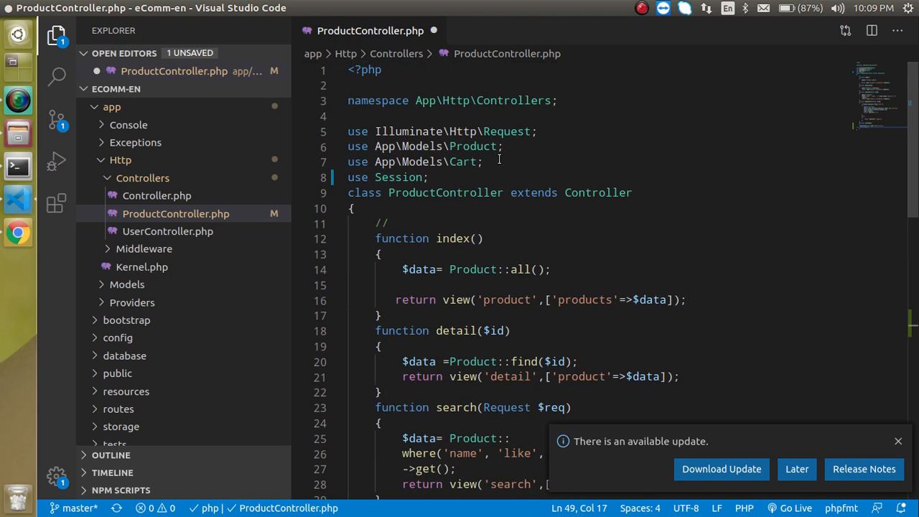
scroll(down, 3)
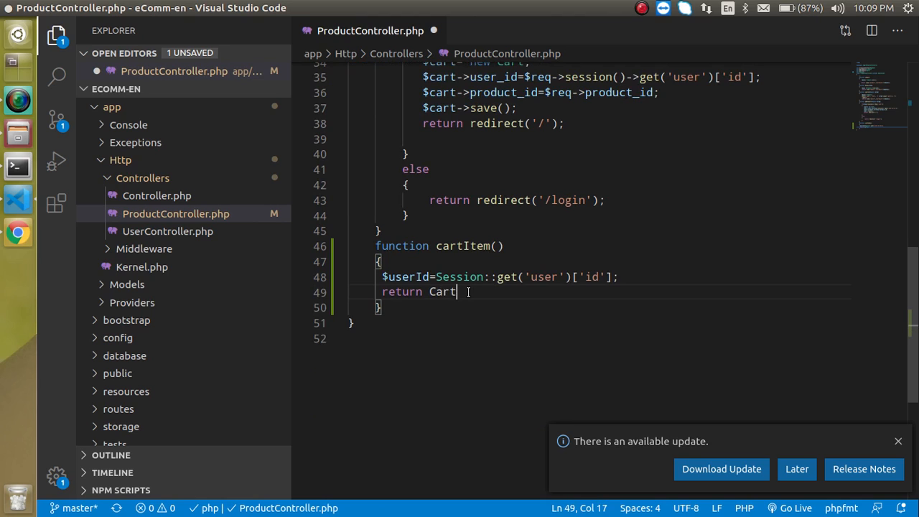
Complete return Cart::where('user_id',$userId)->count(); and save ProductController.
text(::WHERE)
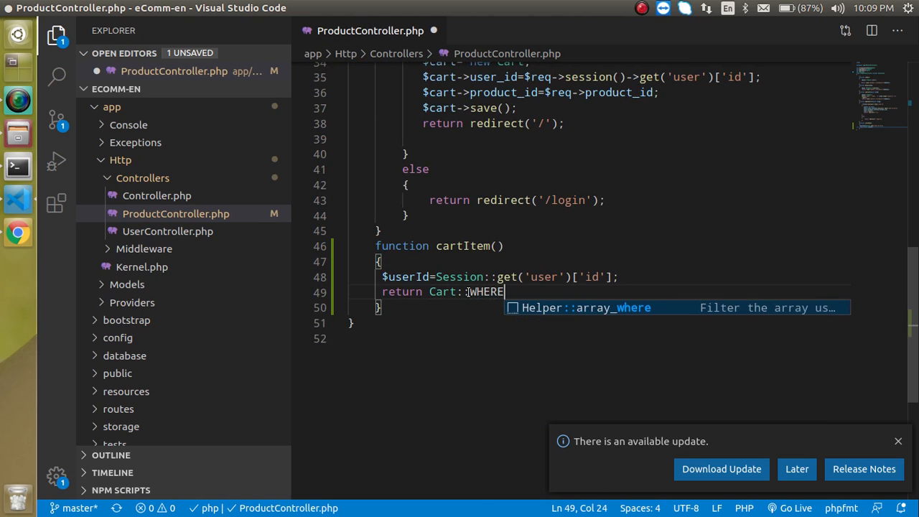
text((''))
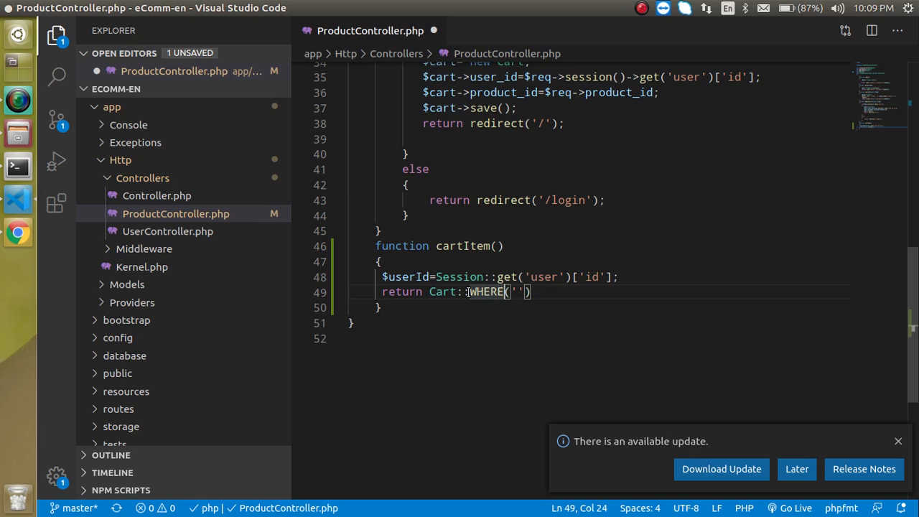
text(where)
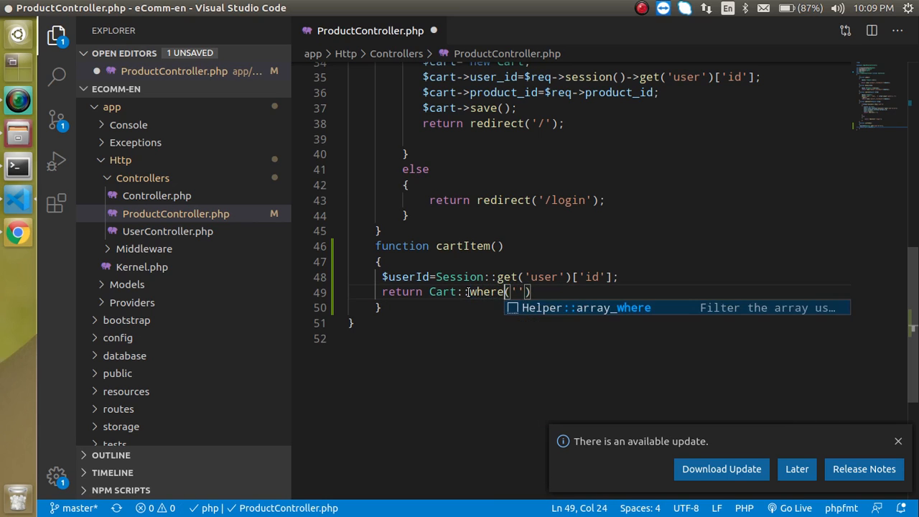
key(Escape)
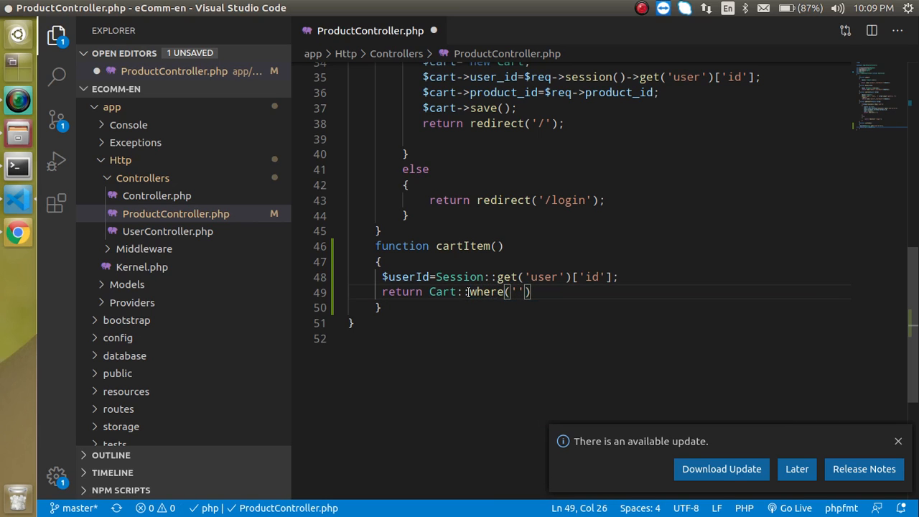
text(user_id)
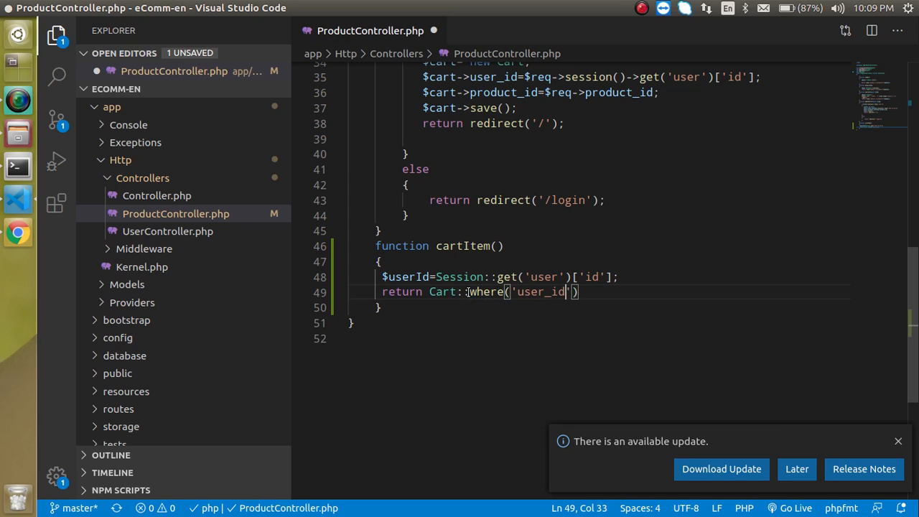
text(,$)
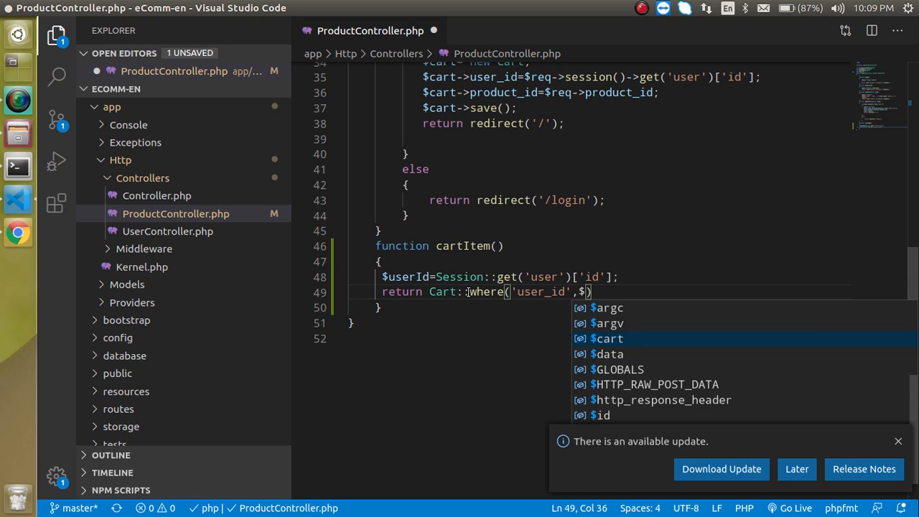
text(u)
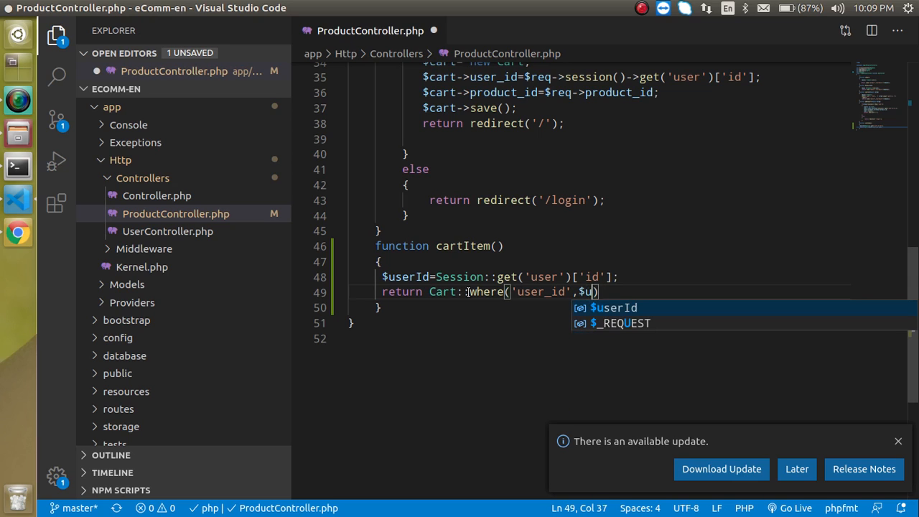
key(Tab)
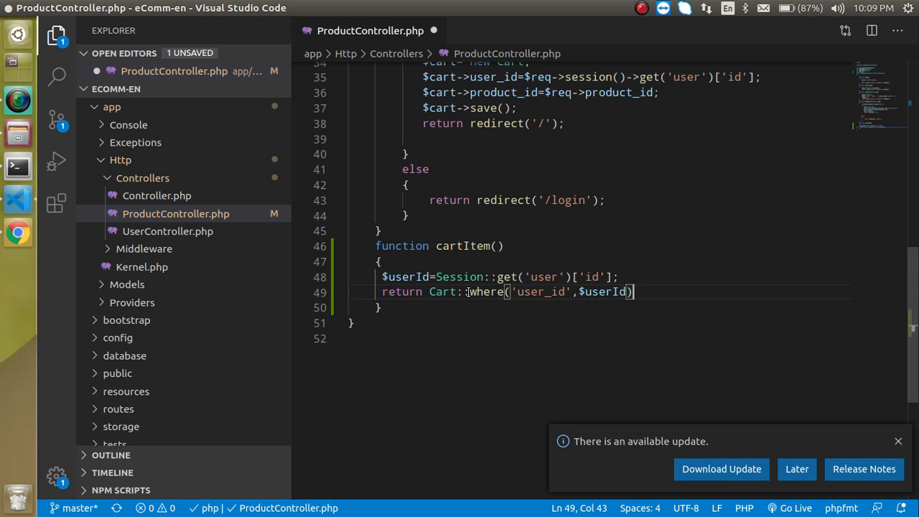
text(->c)
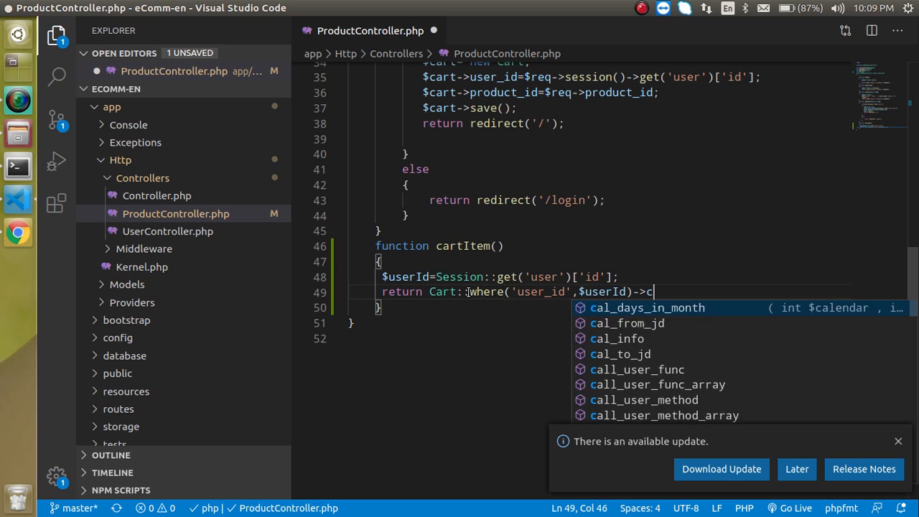
text(ount();)
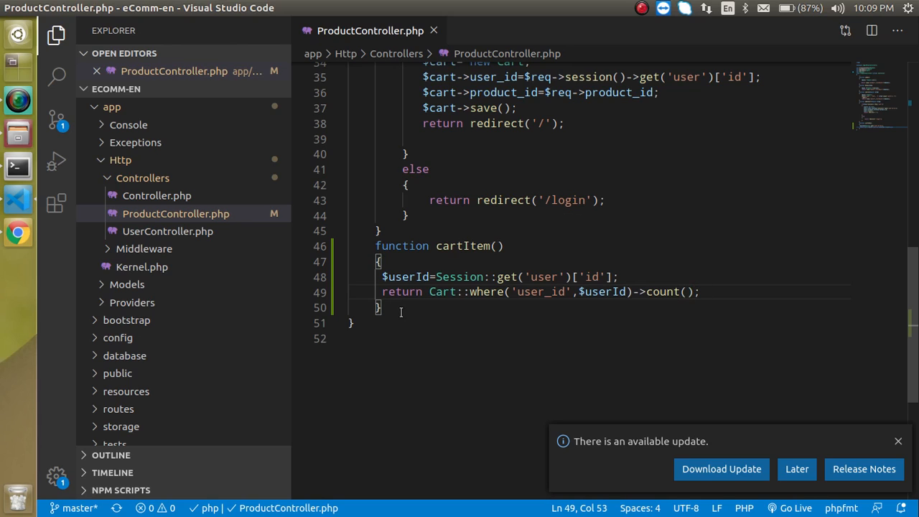
mouse_move(399, 332)
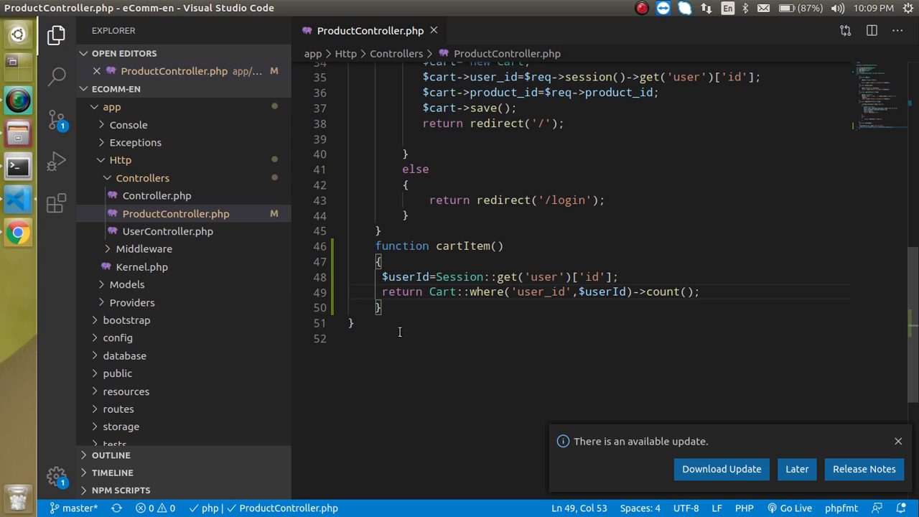
mouse_move(208, 321)
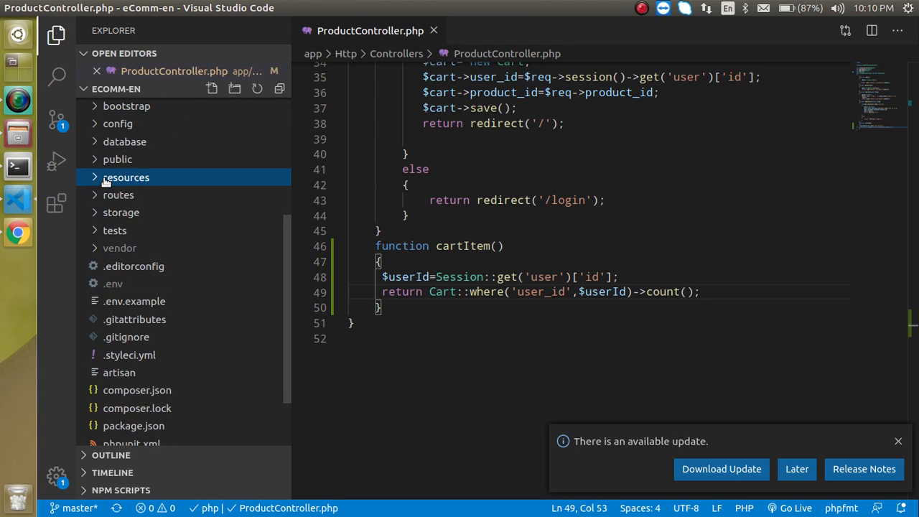
Open header.blade.php and import App\Http\Controllers\ProductController in its PHP block.
click(126, 177)
text(<??>)
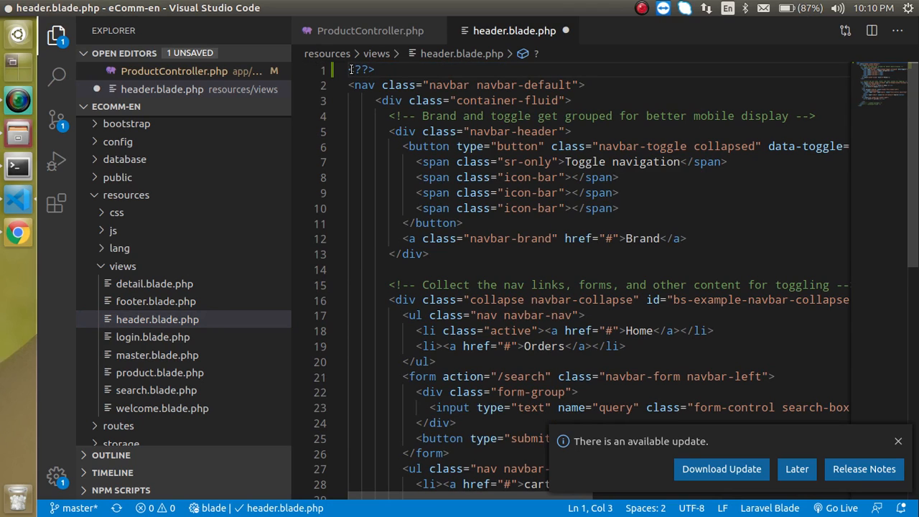
text(public_path())
text(php)
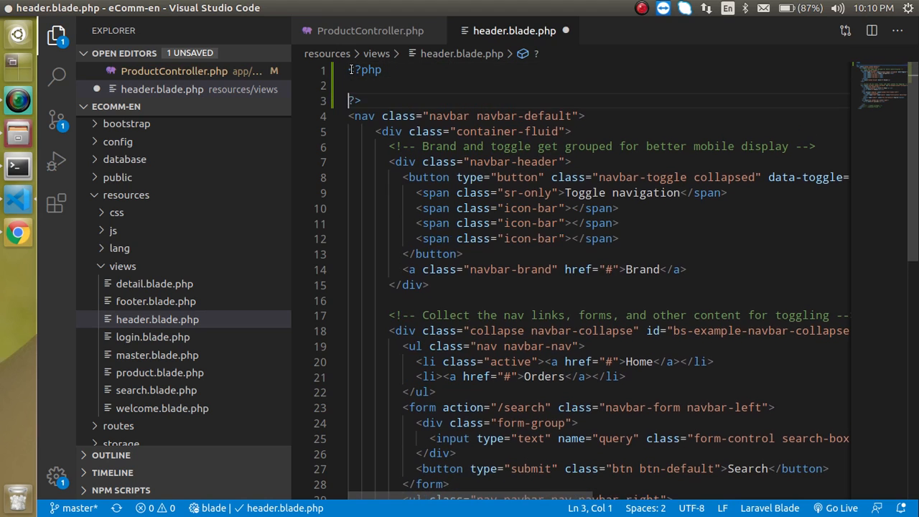
text(use)
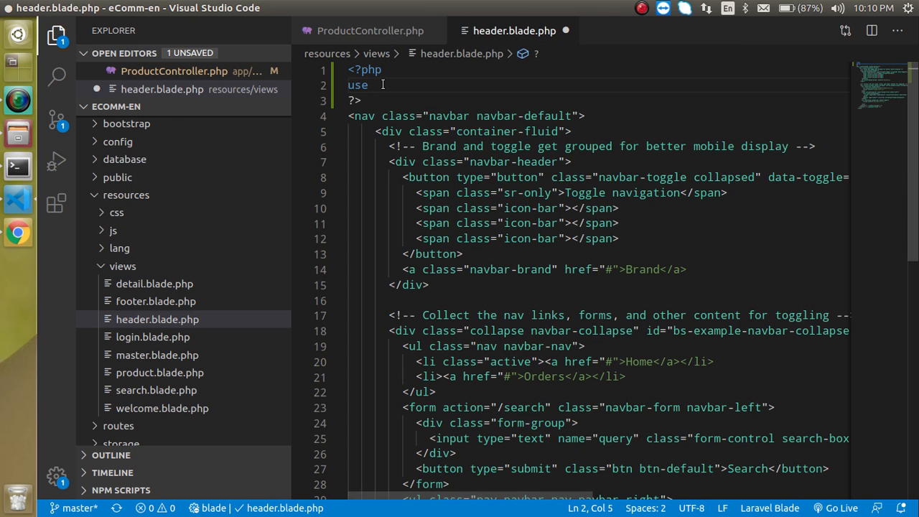
text(App\Http\)
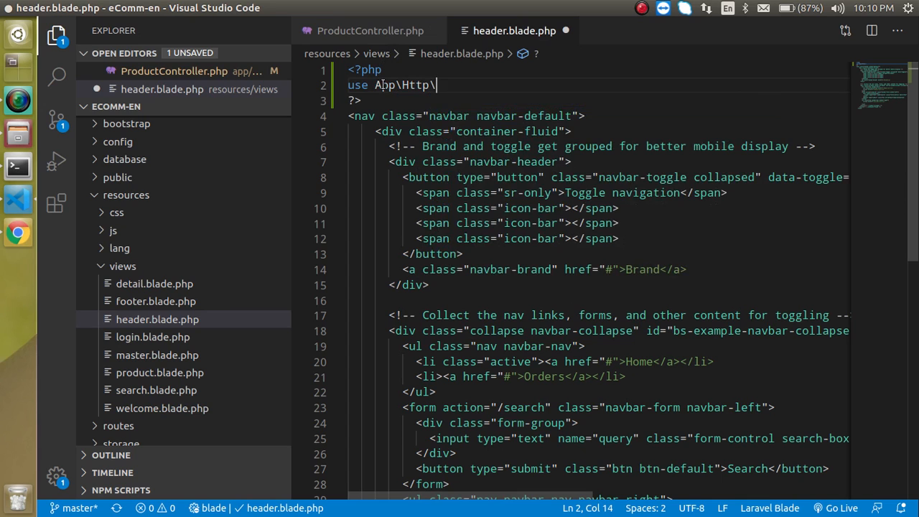
text(Controller)
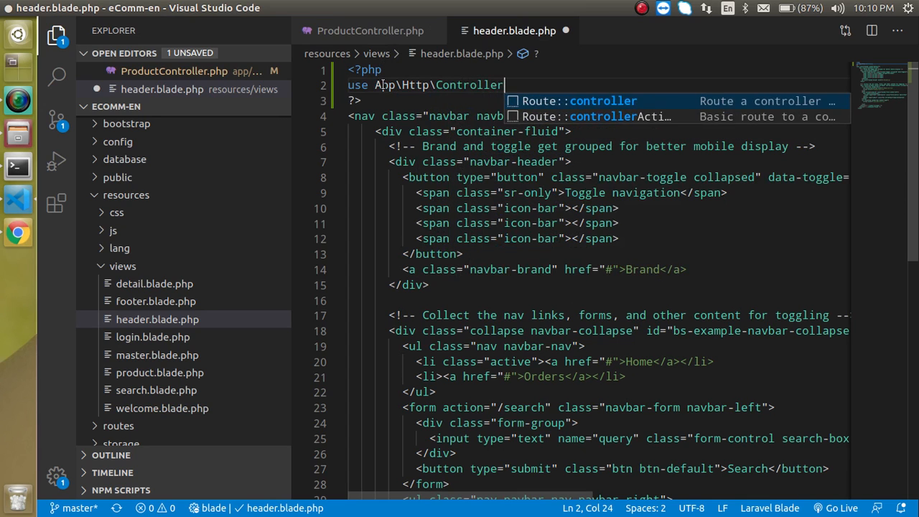
text(s\)
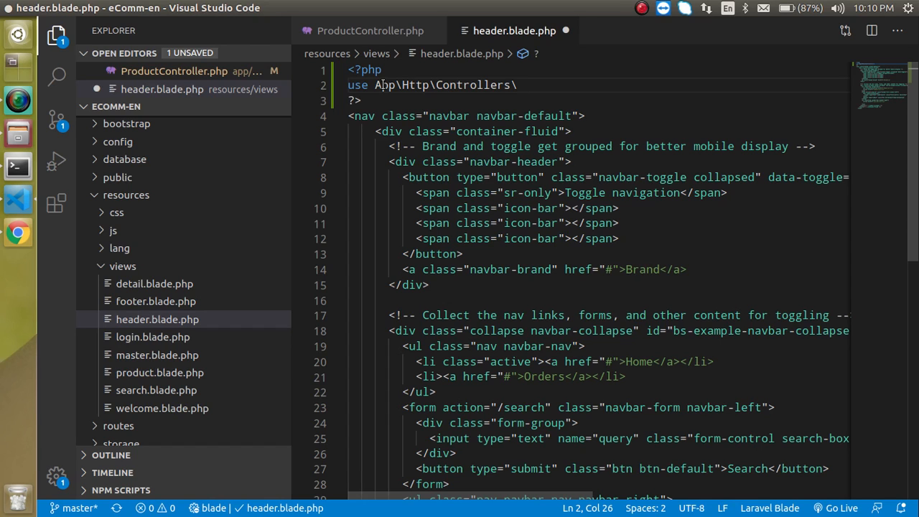
text(ProductController;)
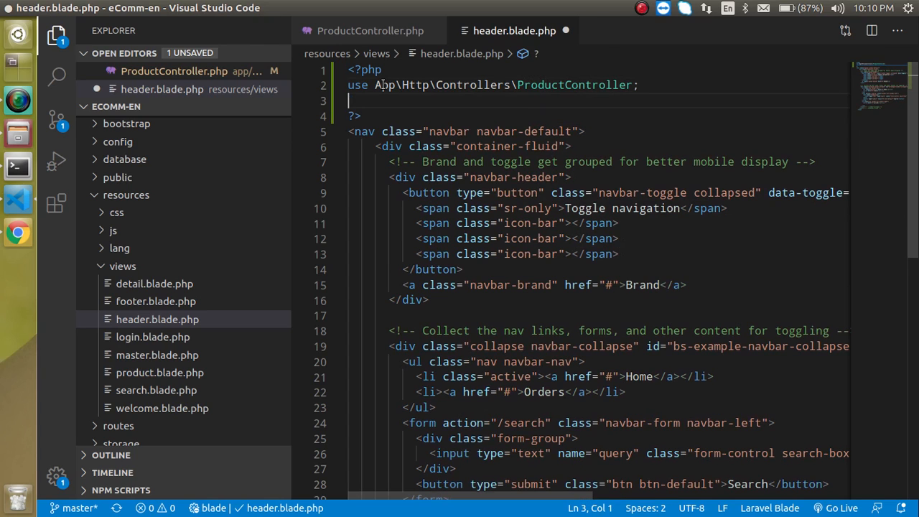
Assign $total= ProductController::cartItem(); at the top of the header view.
text($to)
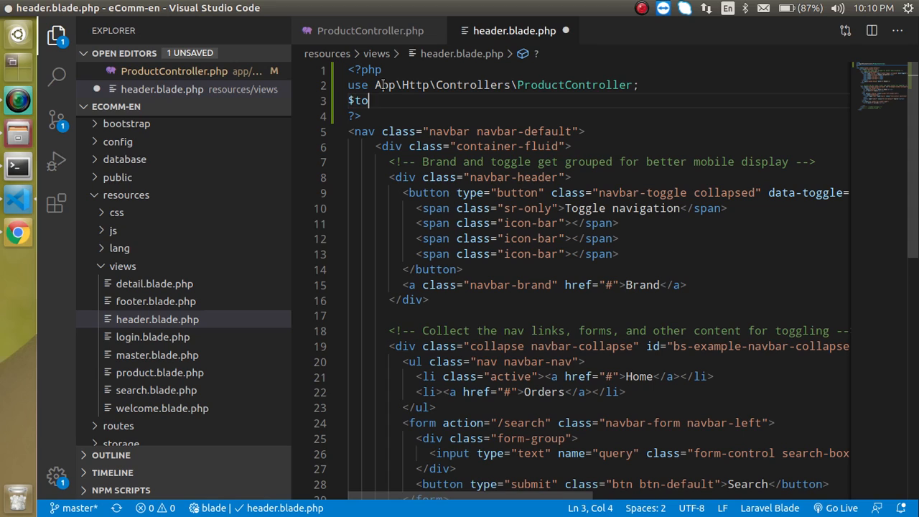
text(tak)
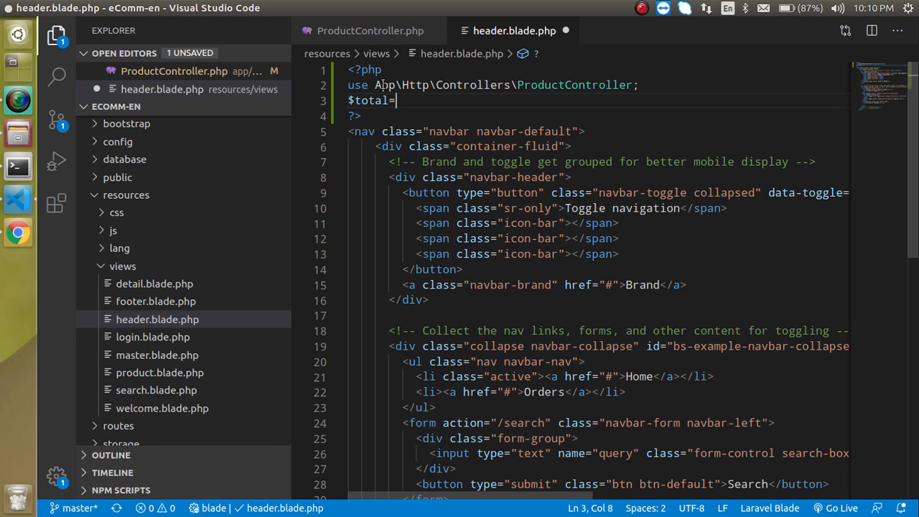
text(ProductController::)
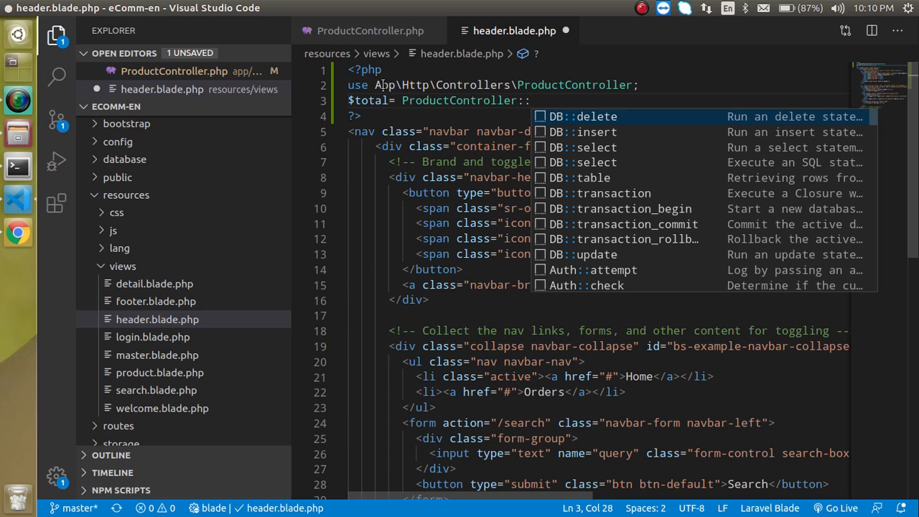
text(itme)
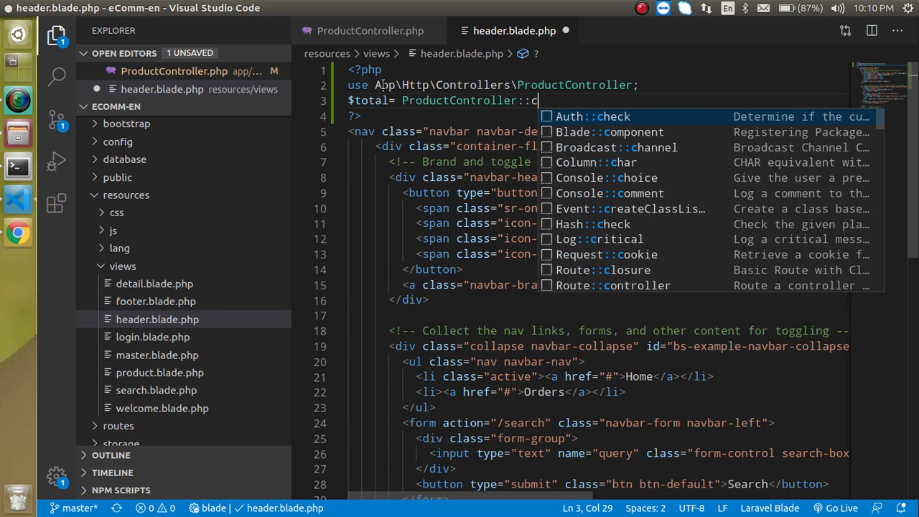
text(art)
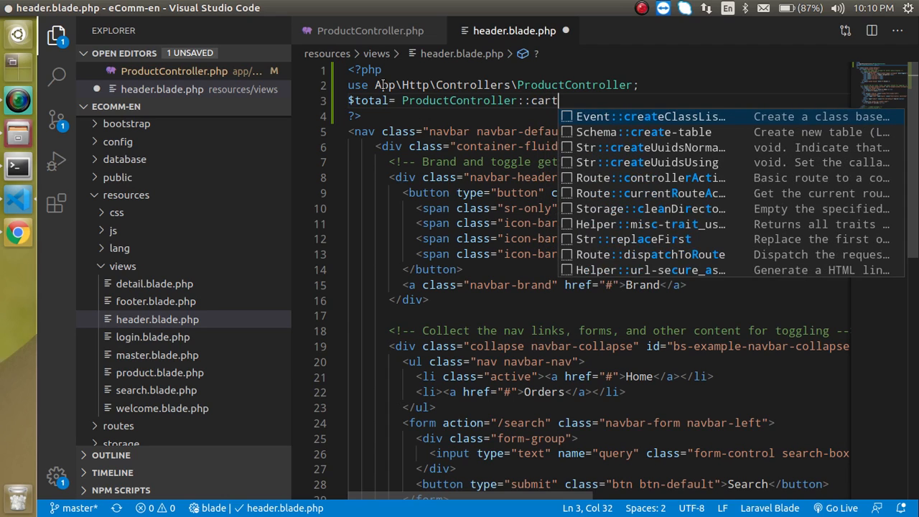
text(Item();)
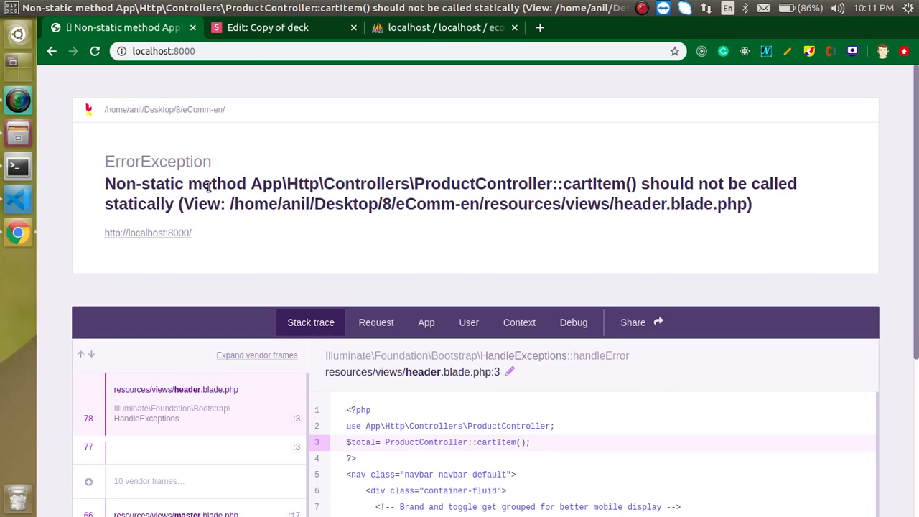
mouse_move(144, 196)
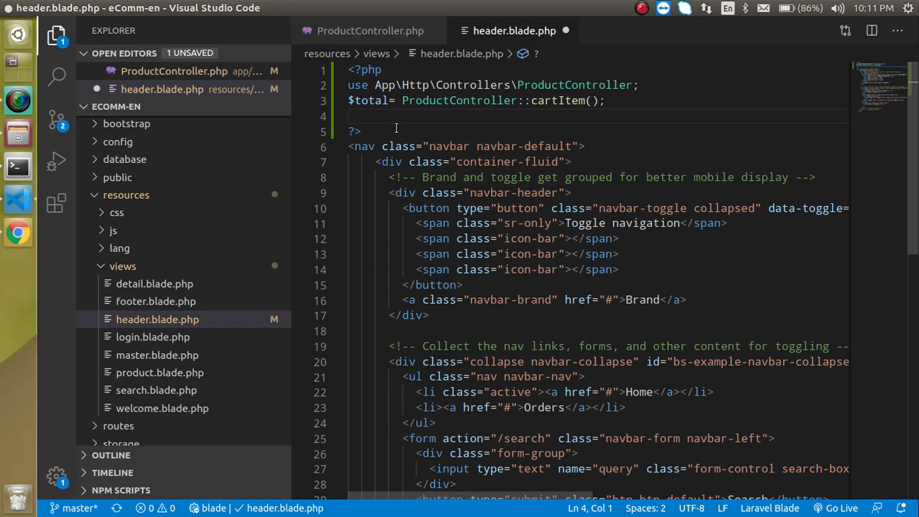
Return to header.blade.php and examine the static cartItem() call on line 3.
click(524, 100)
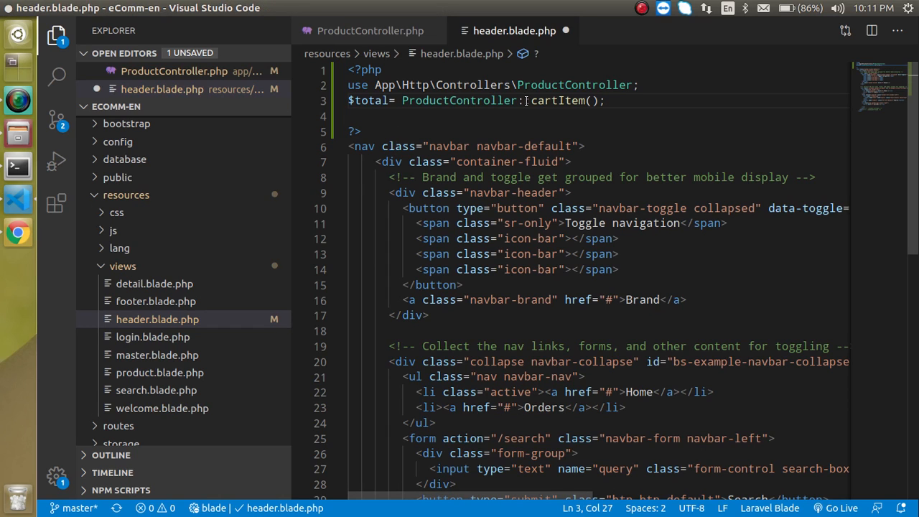
click(362, 30)
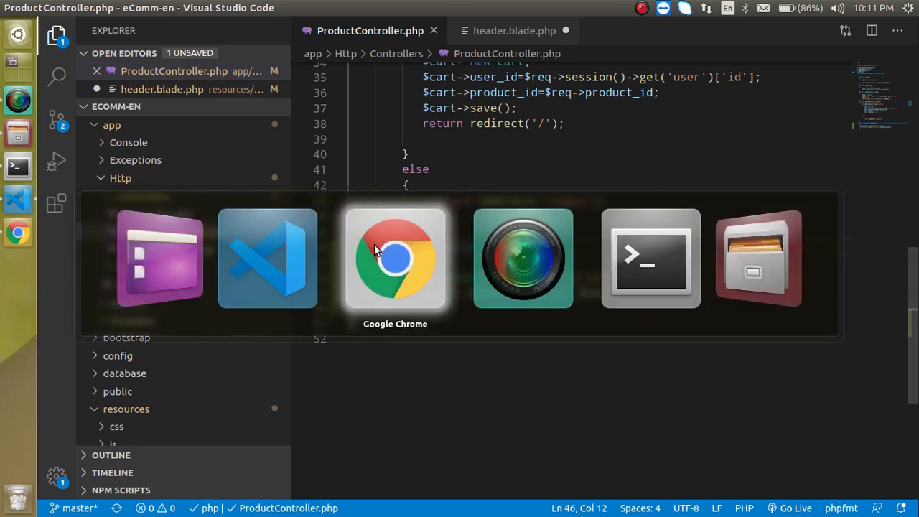
Reload localhost:8000 in Chrome and confirm the homepage loads with cart(0).
click(395, 258)
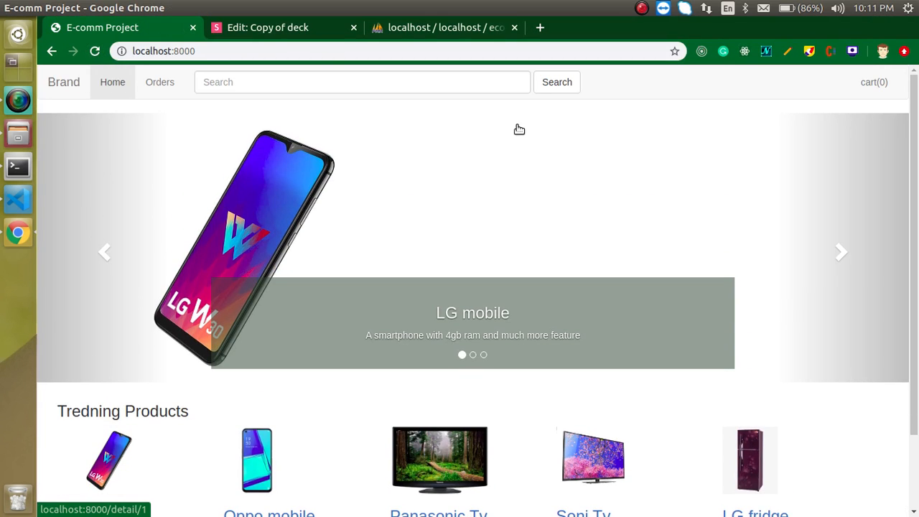
scroll(down, 3)
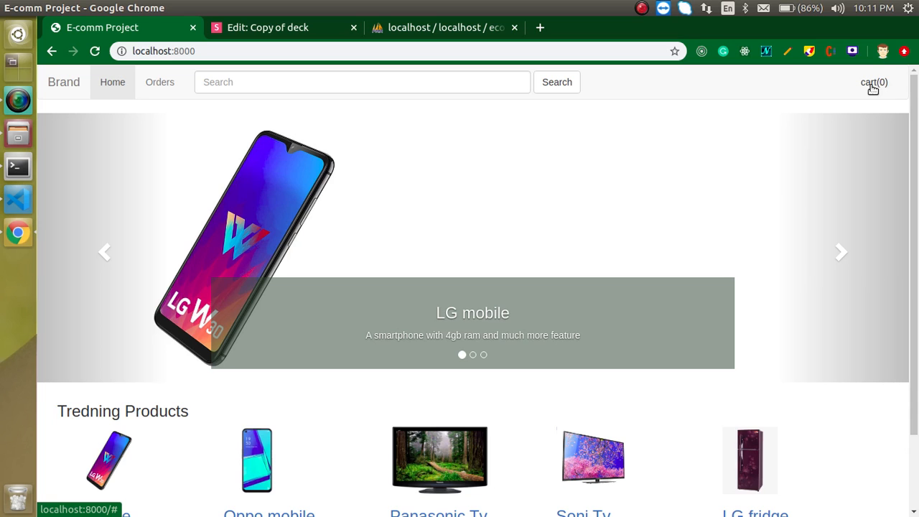
mouse_move(10, 208)
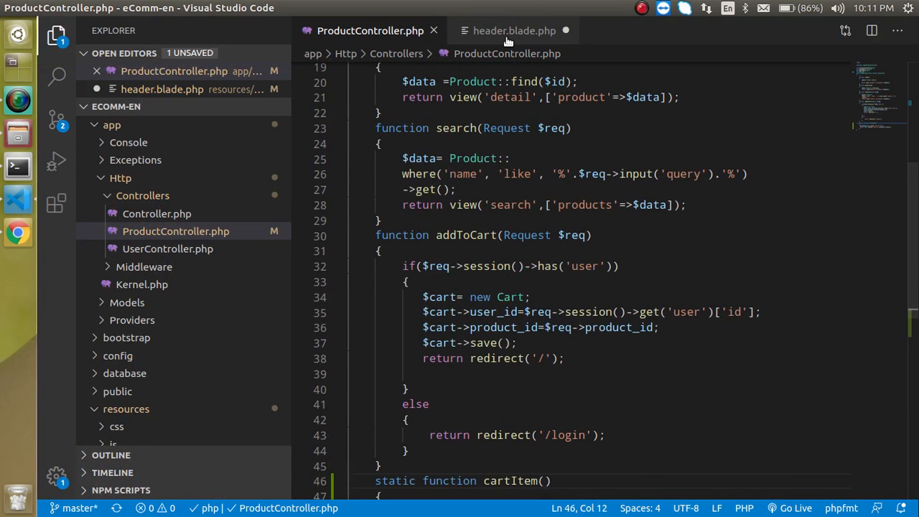
Replace the hard-coded 0 in the header's cart link with {{$total}}.
click(511, 31)
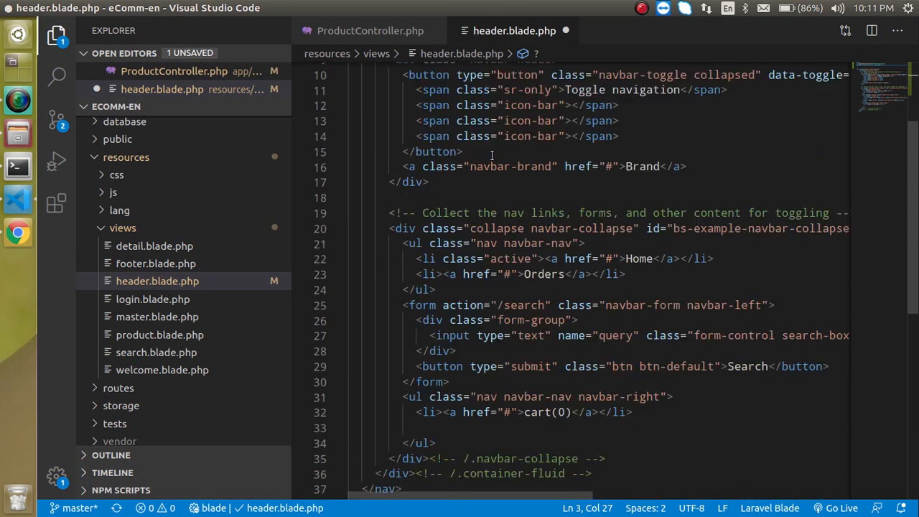
scroll(down, 3)
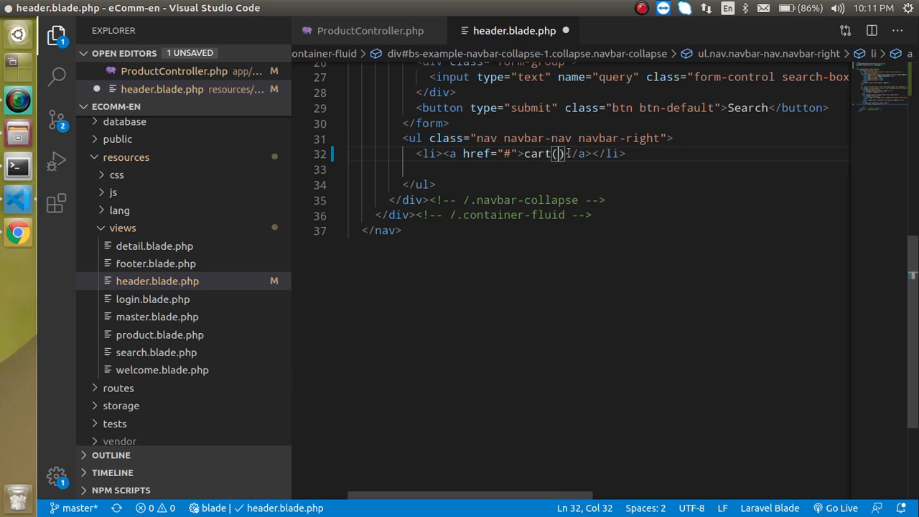
text({{}})
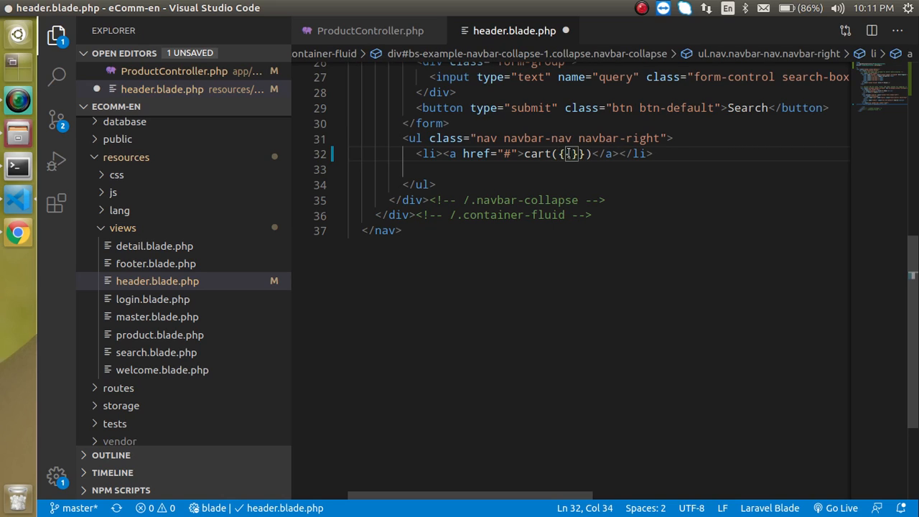
text(to)
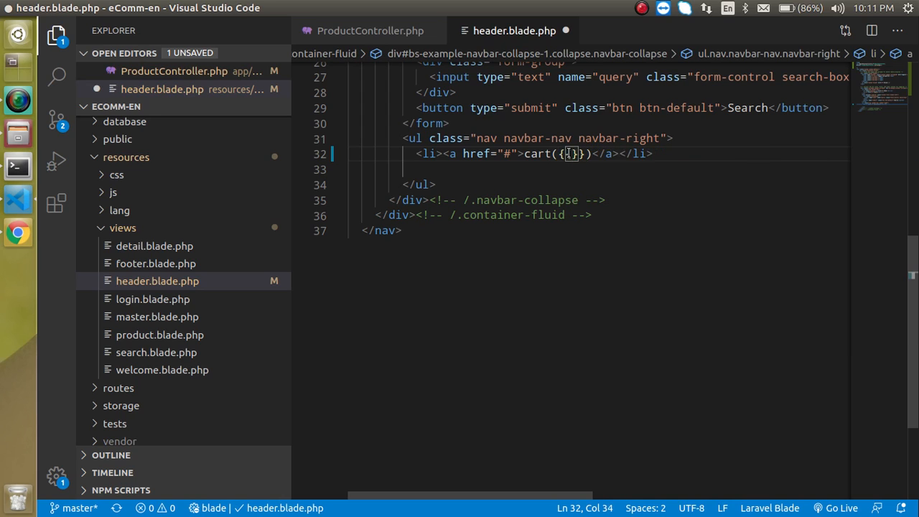
text($otal)
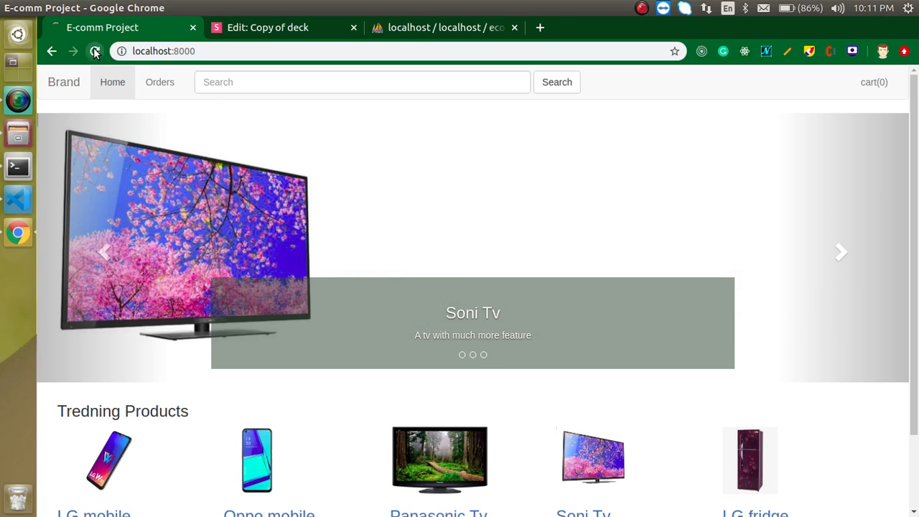
Reload the homepage, then add the Oppo mobile and LG fridge to the cart.
click(94, 51)
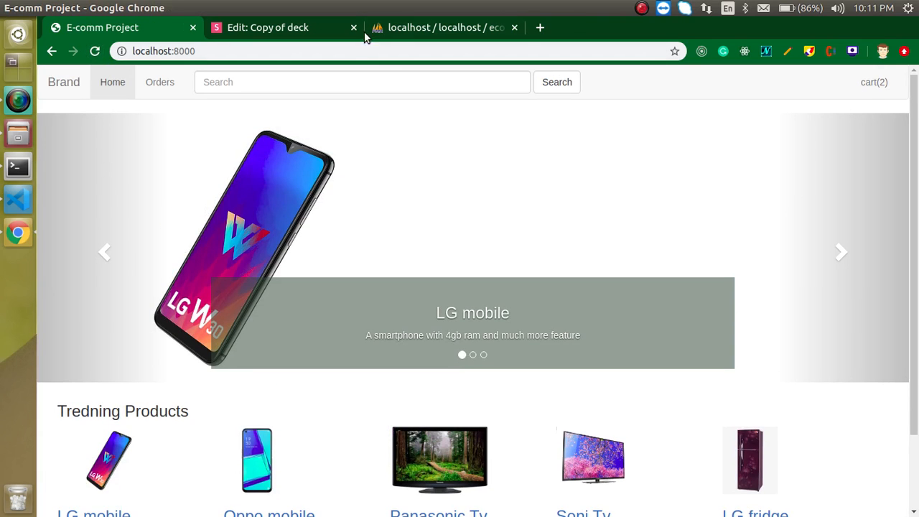
click(441, 28)
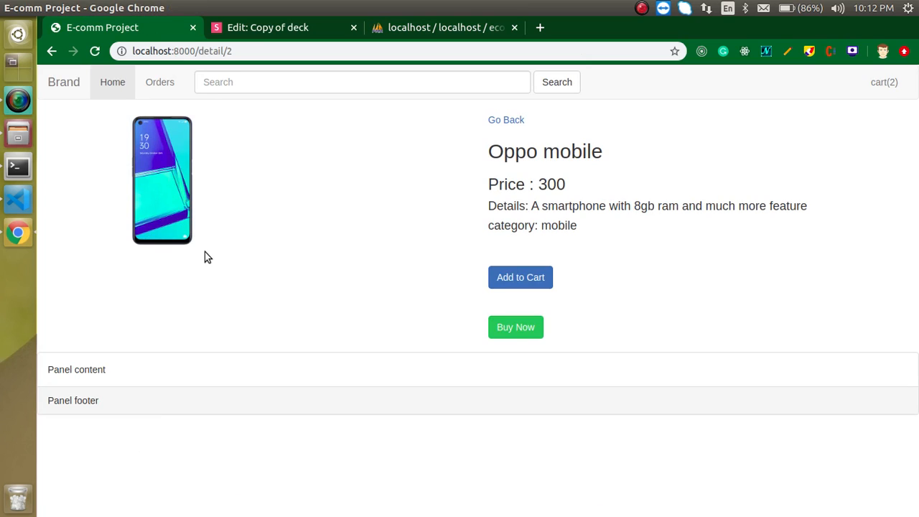
mouse_move(382, 240)
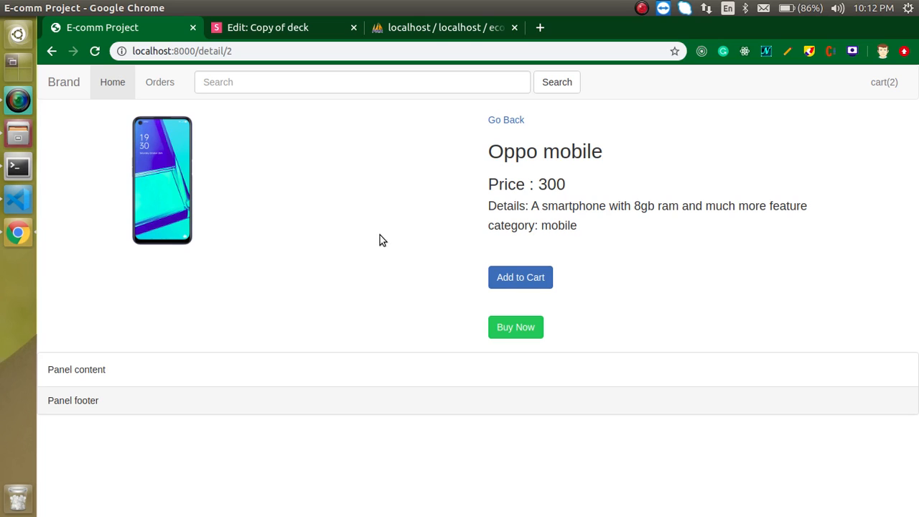
click(519, 278)
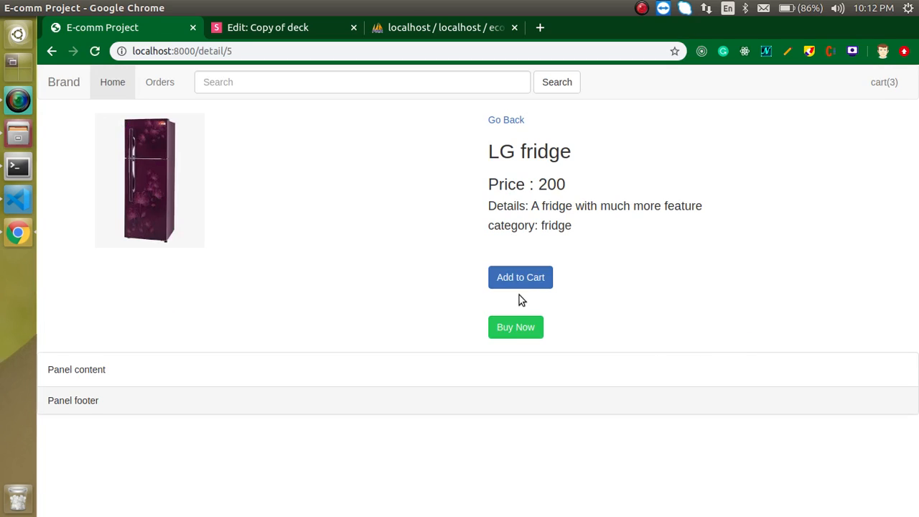
click(520, 278)
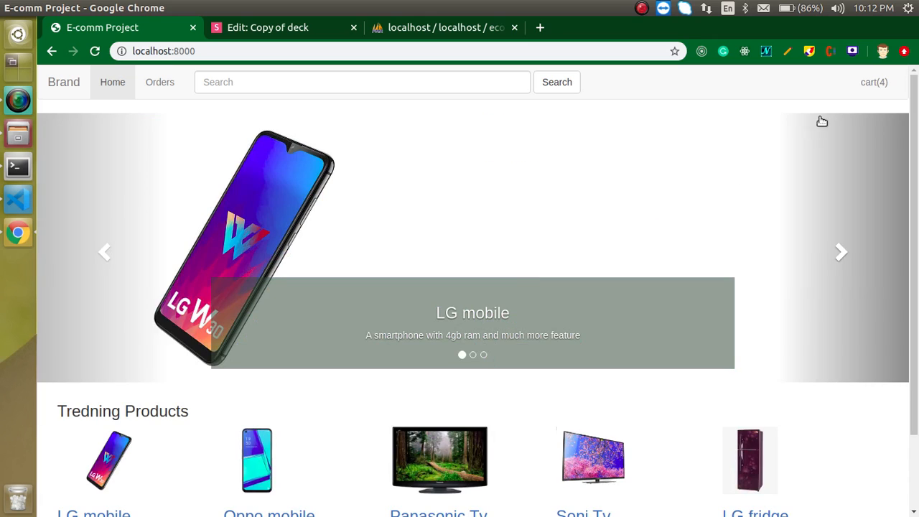
Check the header cart link as the count rises to cart(4).
click(888, 82)
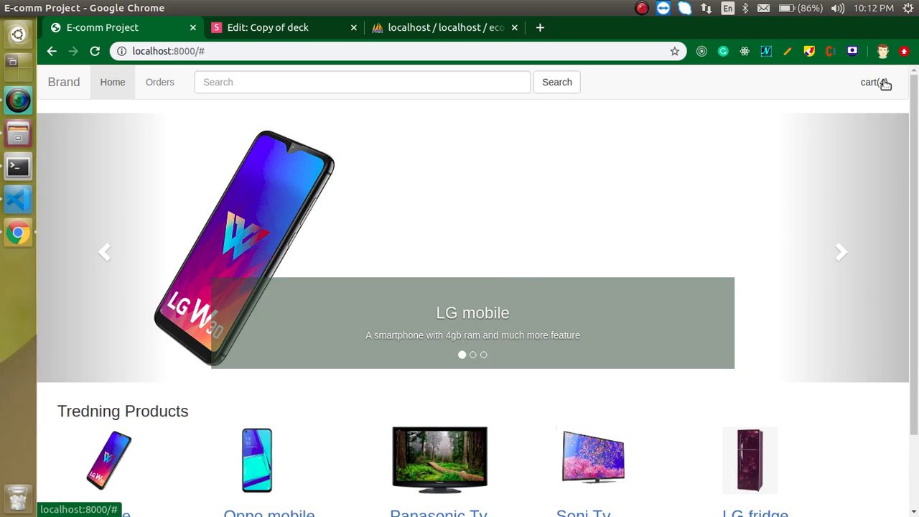
click(840, 252)
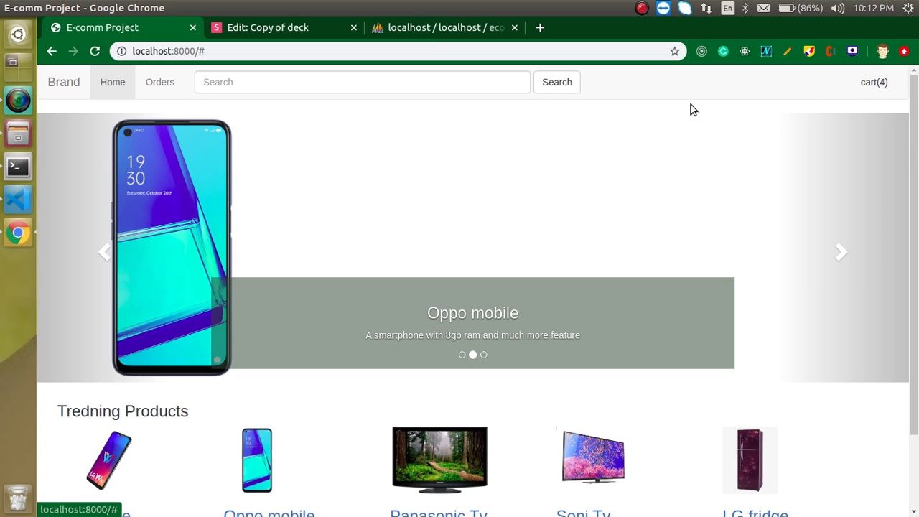
mouse_move(886, 86)
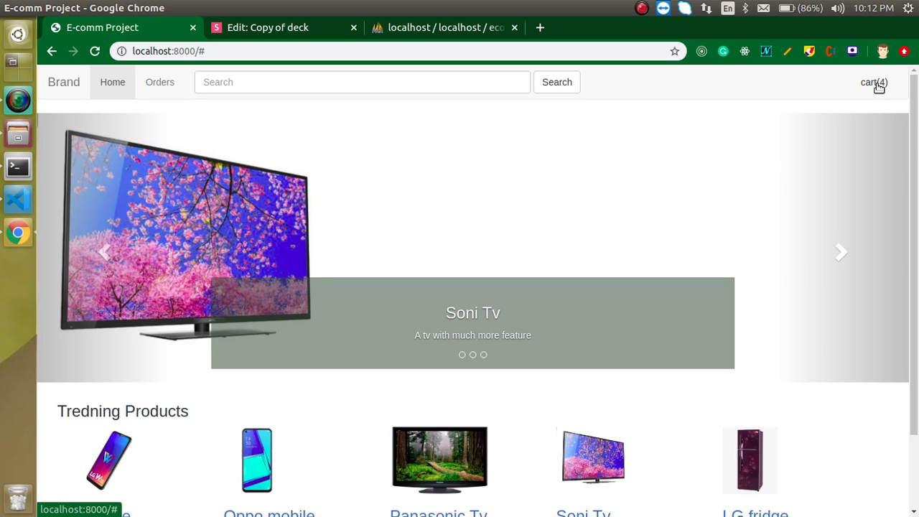
click(840, 252)
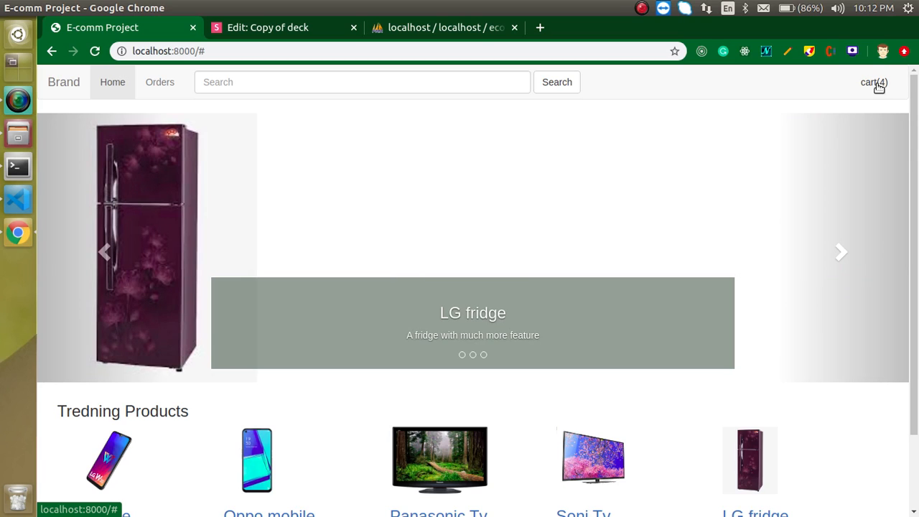